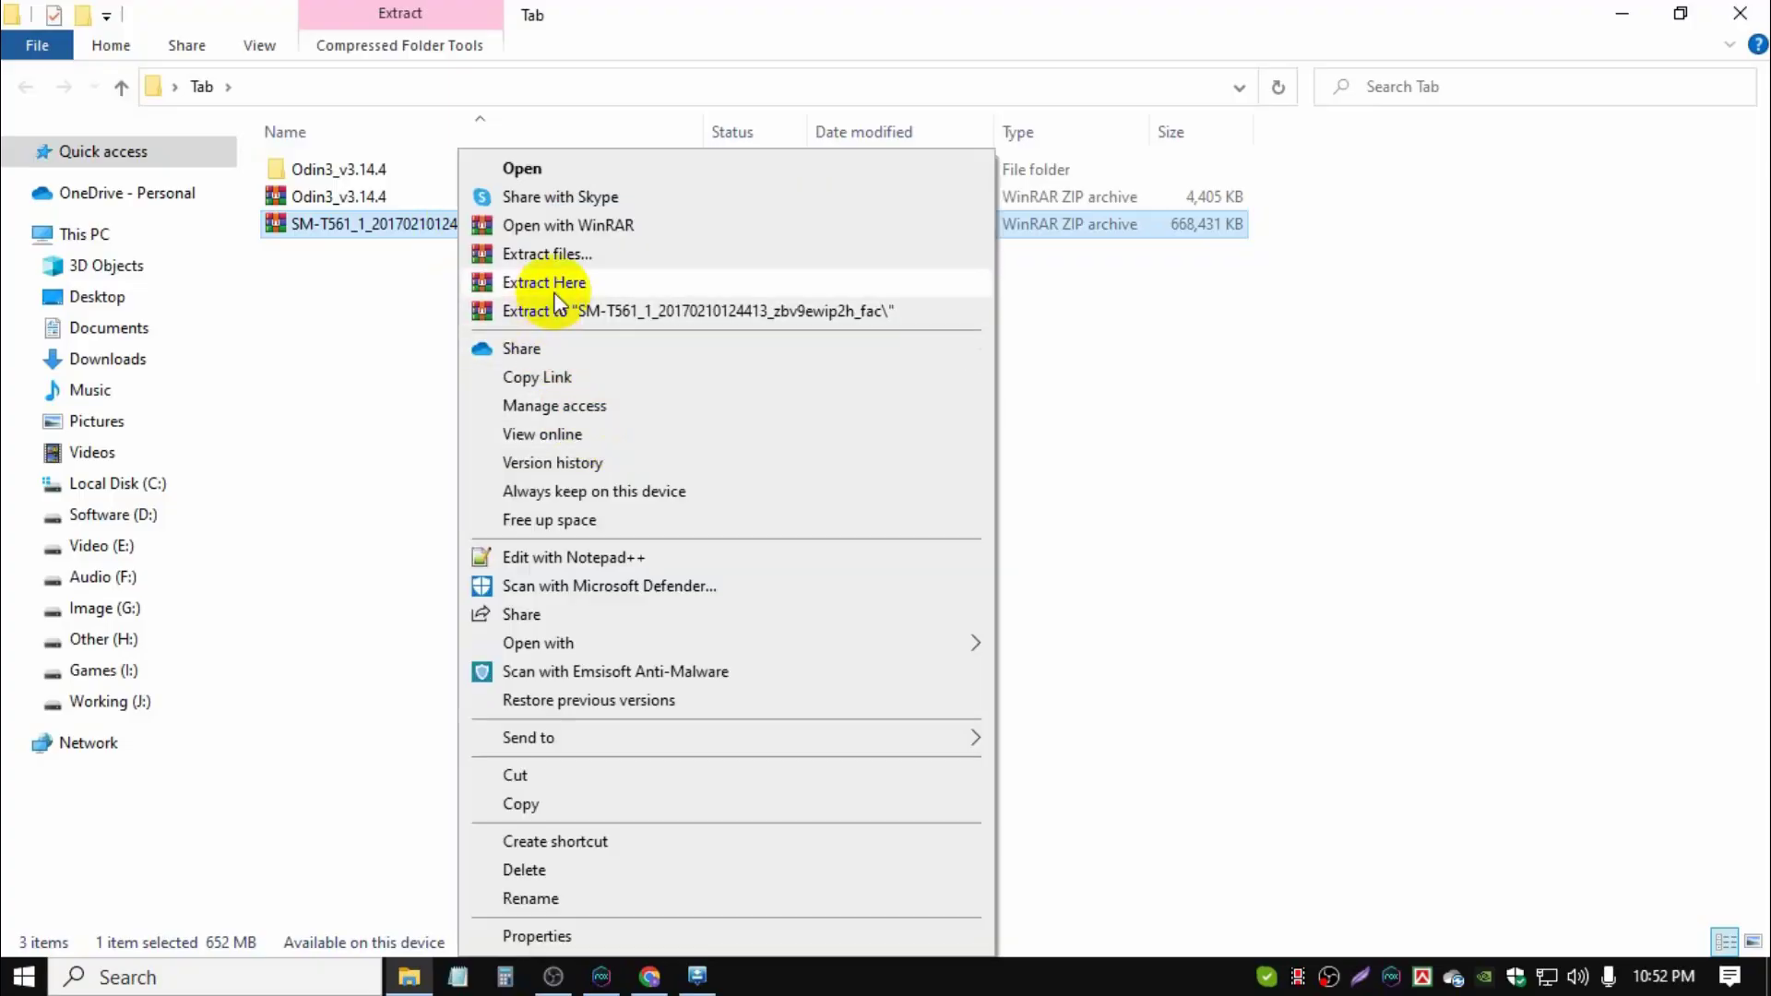
- Extract the SM-T561 zip archive here, producing the AP and BL .tar.md5 files
{"action": "left_click", "coordinate": [545, 282]}
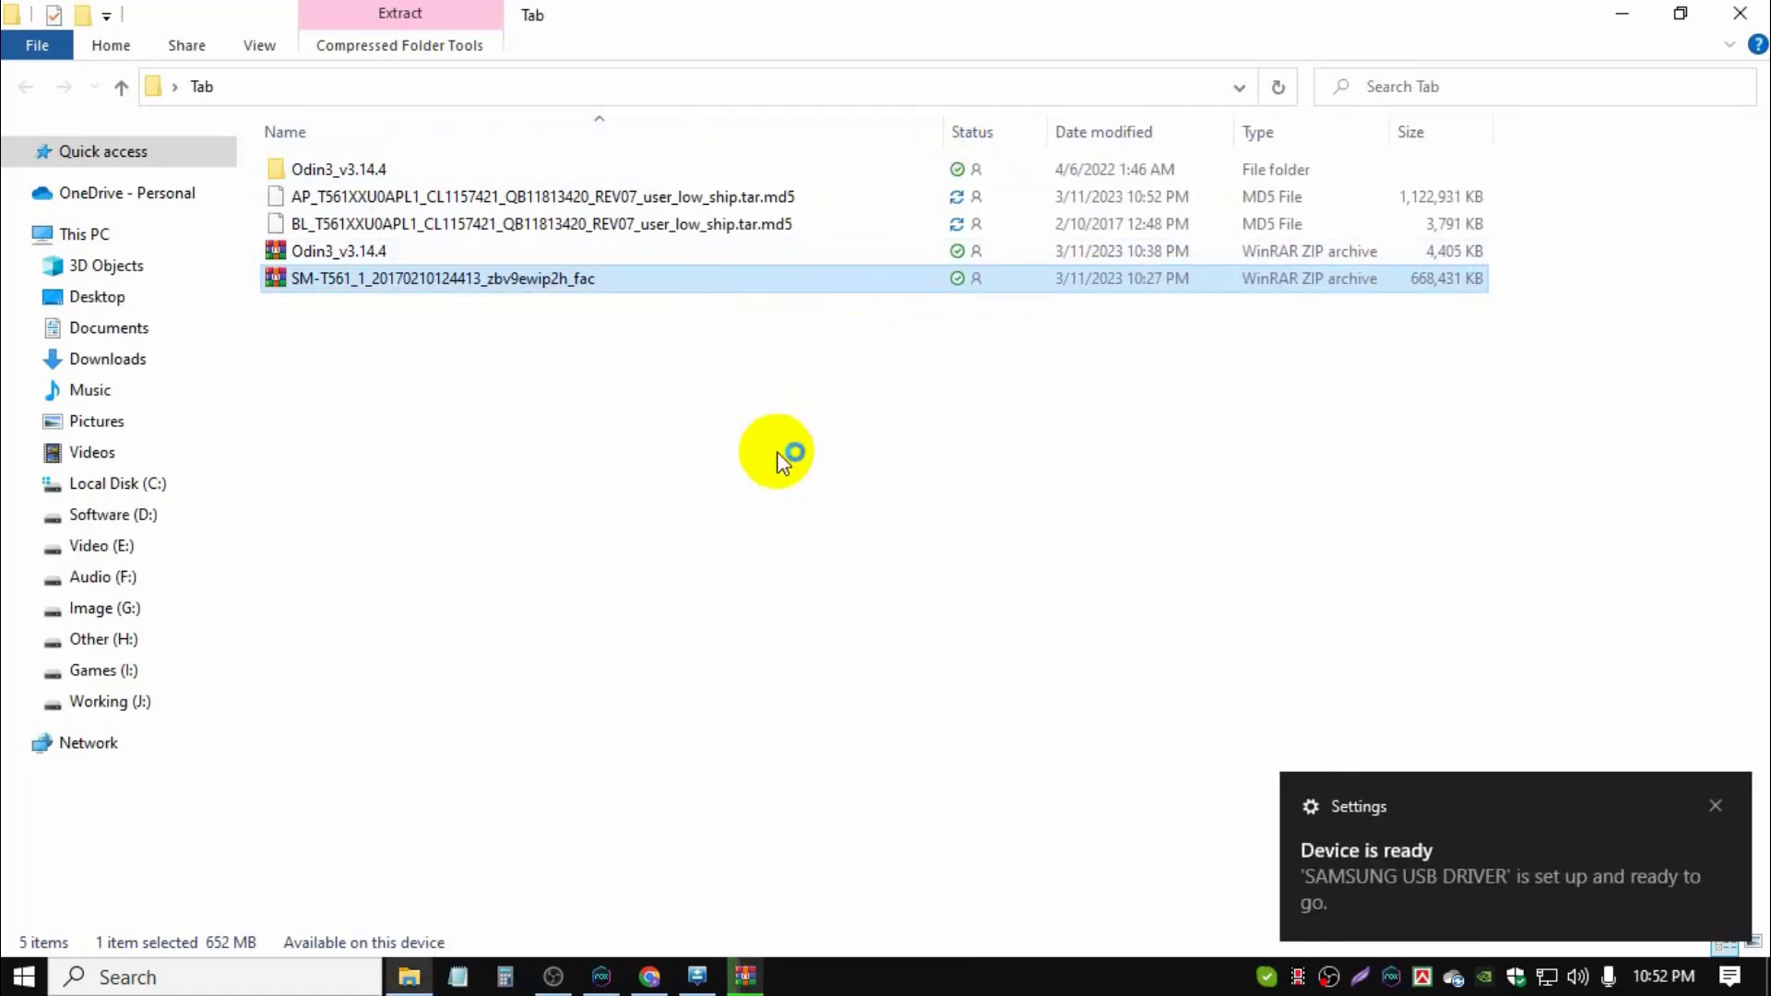
{"action": "mouse_move", "coordinate": [649, 479]}
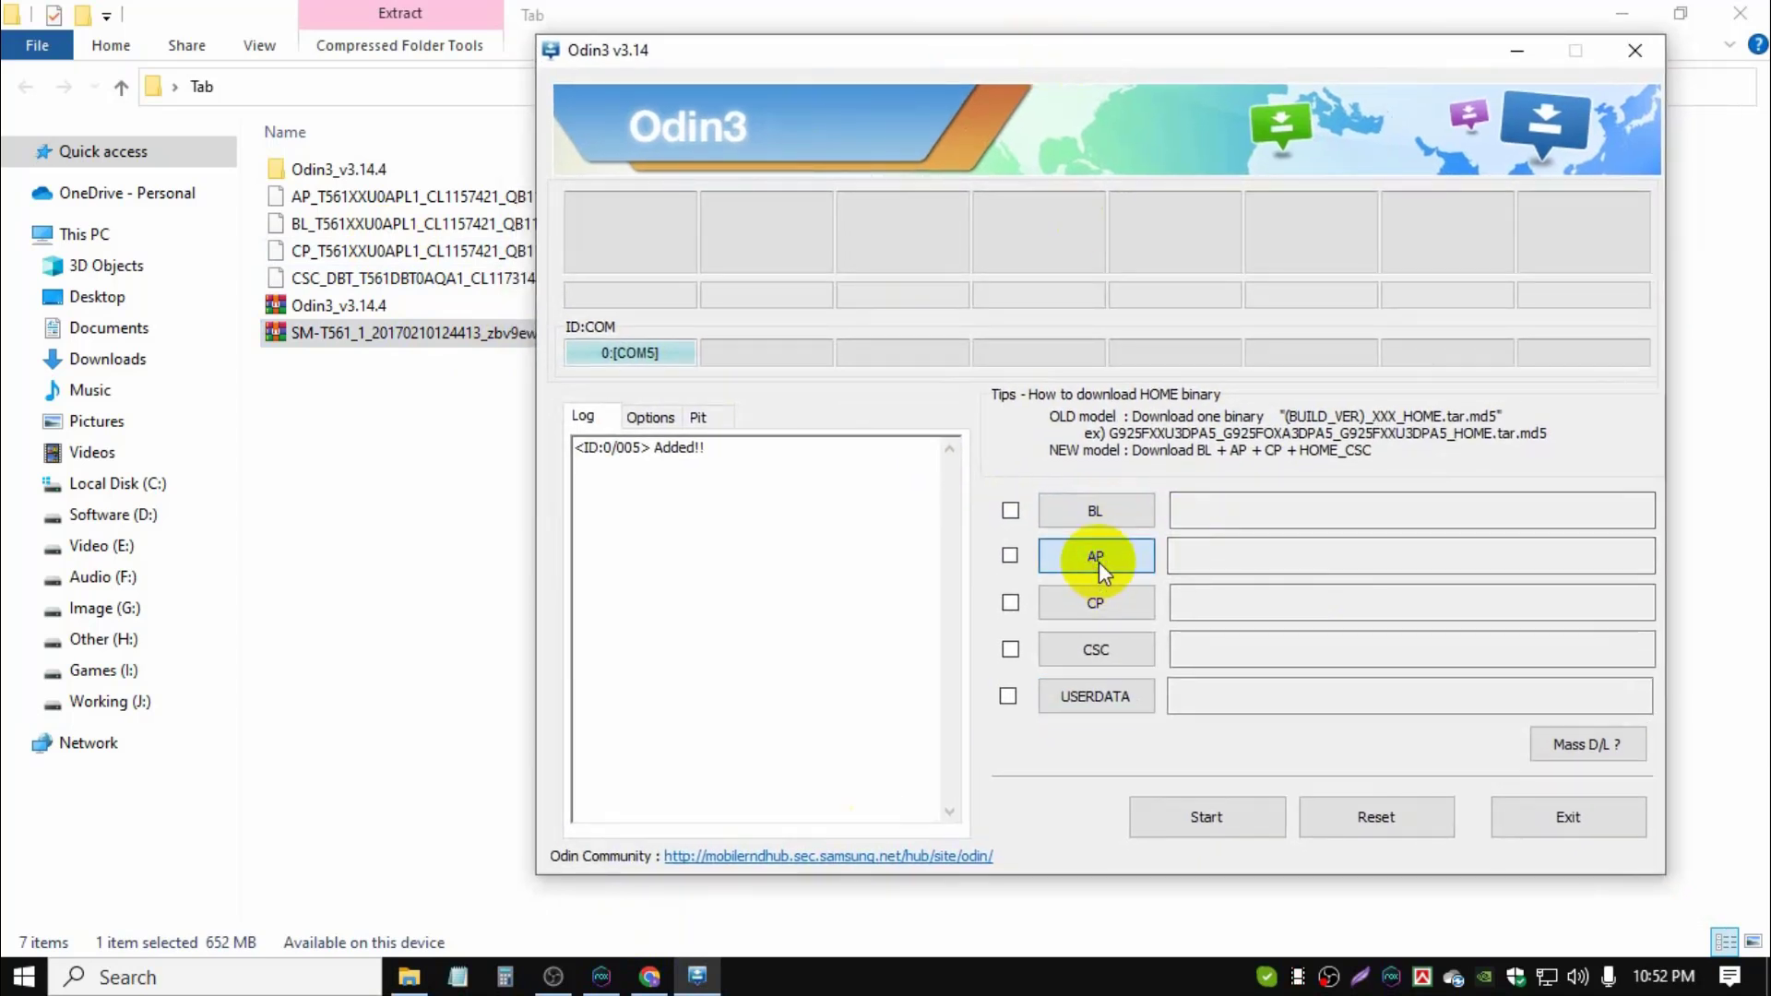
- Load the AP .md5 firmware file from the Tab folder into Odin3's AP slot
{"action": "left_click", "coordinate": [1095, 555]}
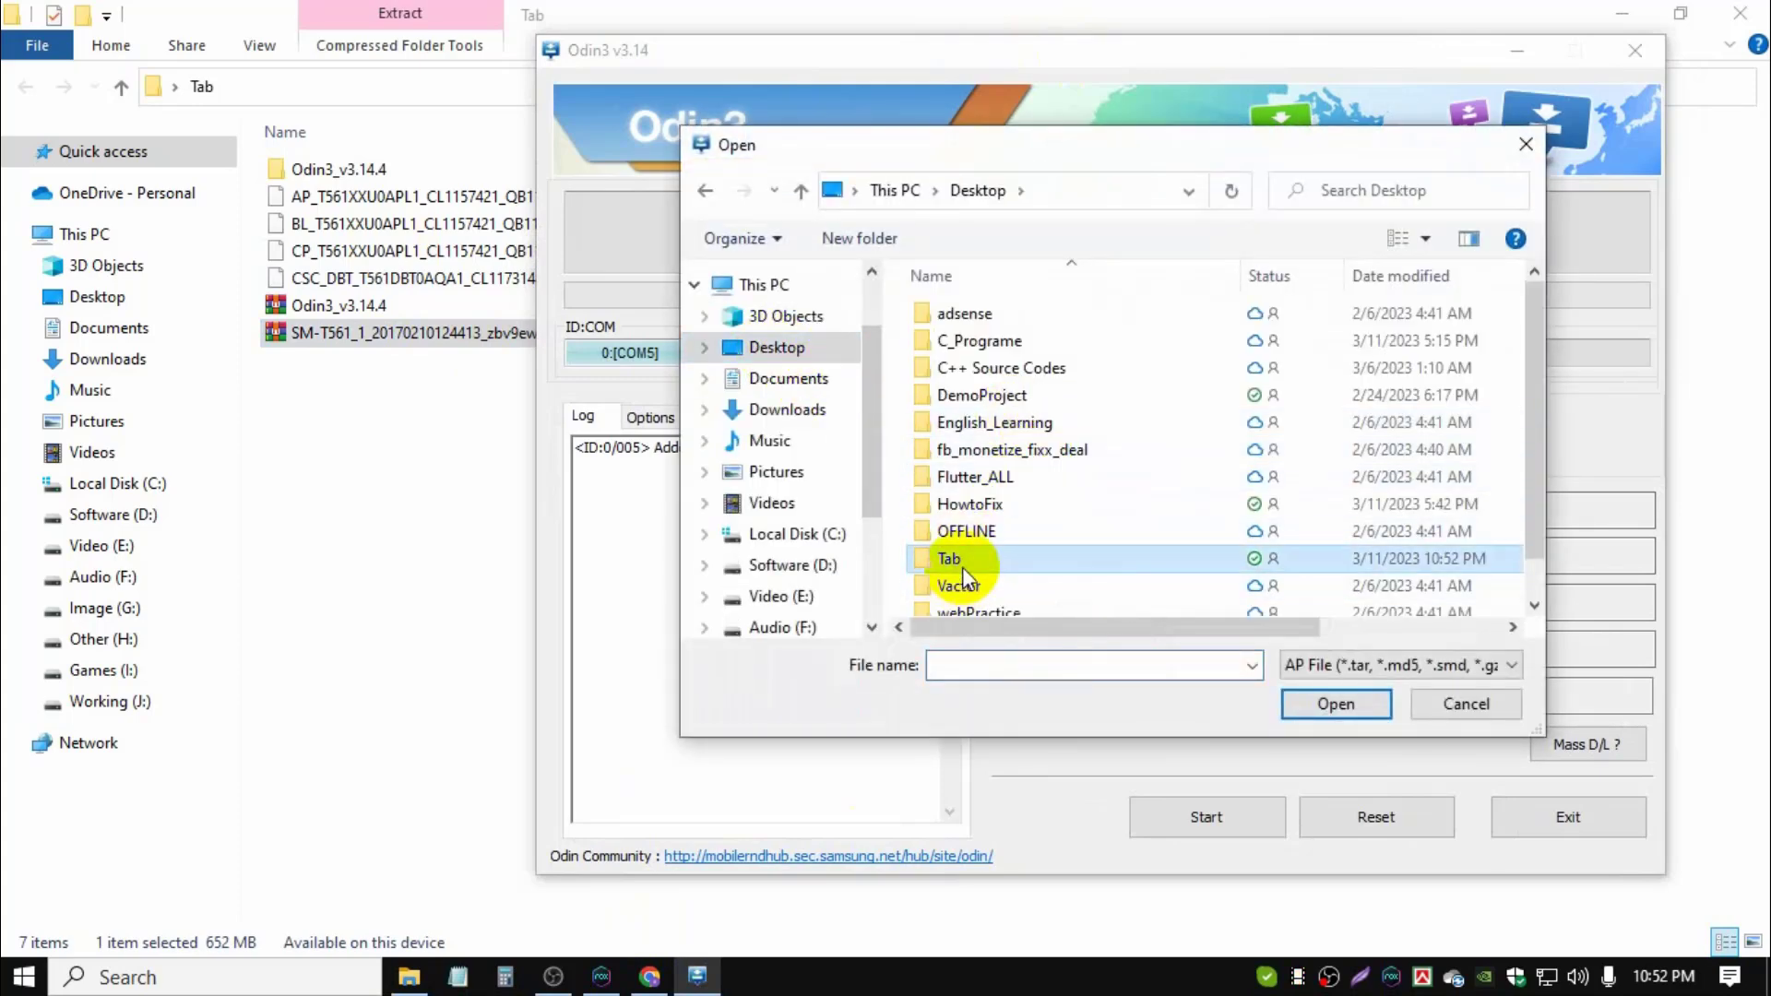
{"action": "double_click", "coordinate": [949, 558]}
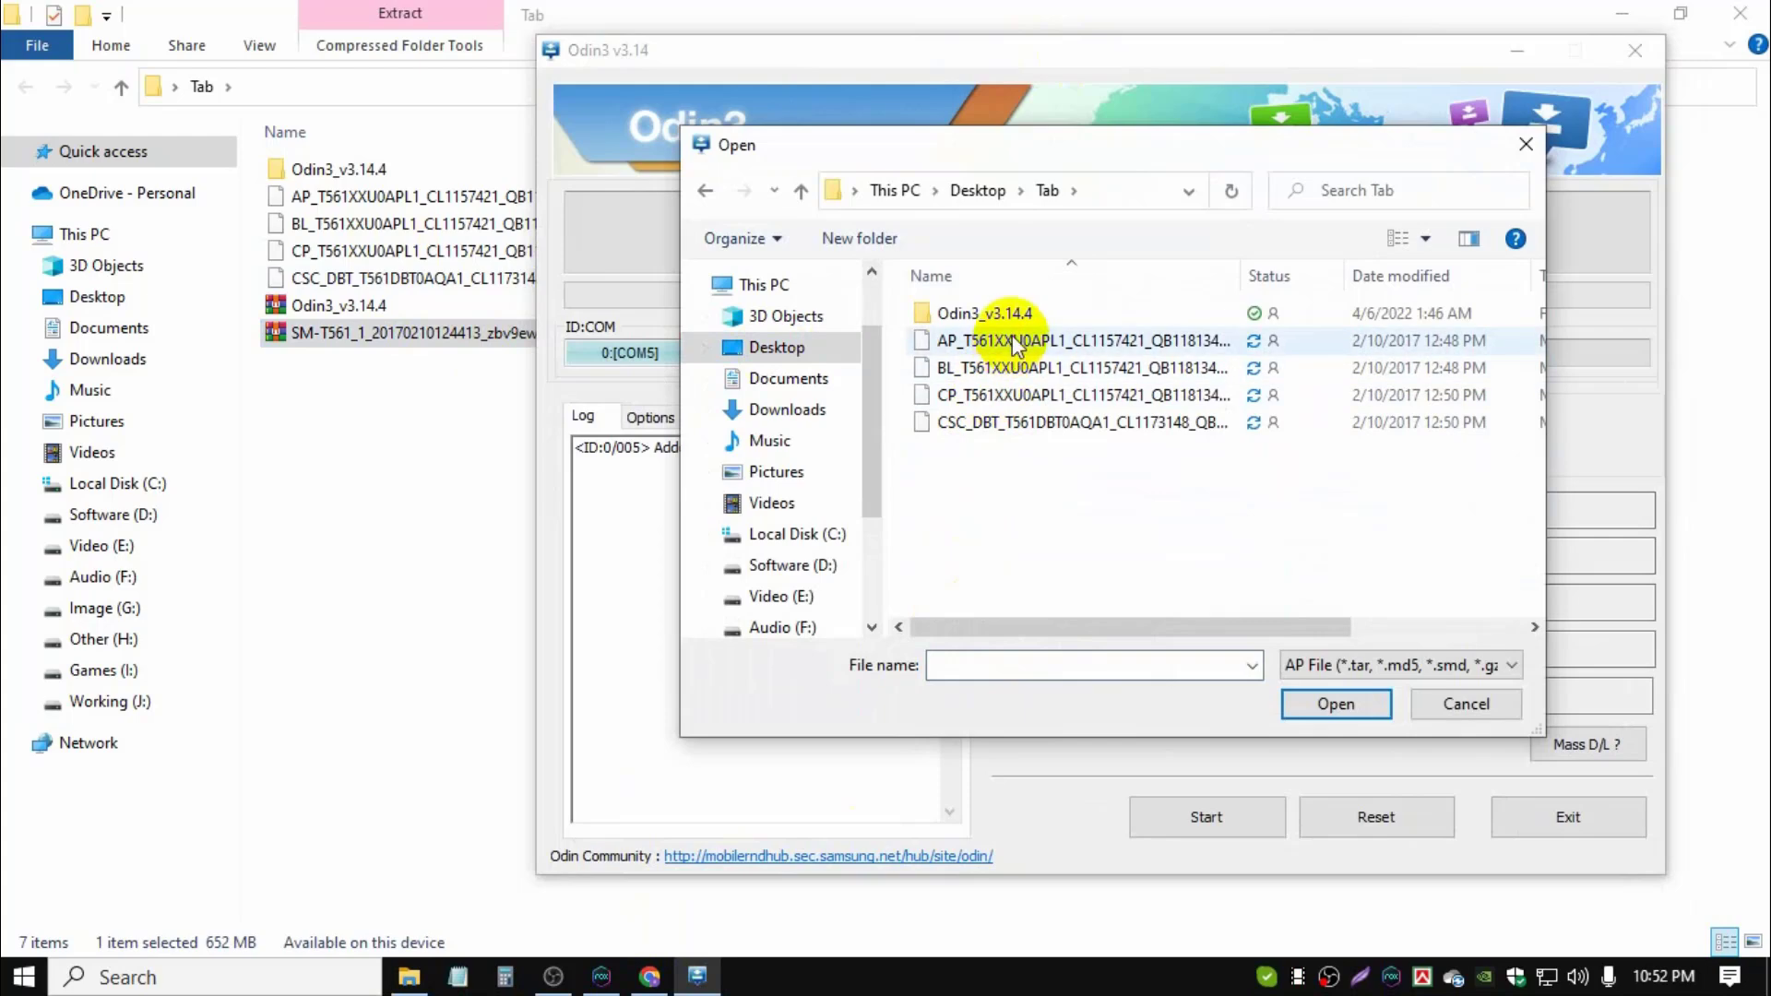
{"action": "left_click", "coordinate": [1072, 341]}
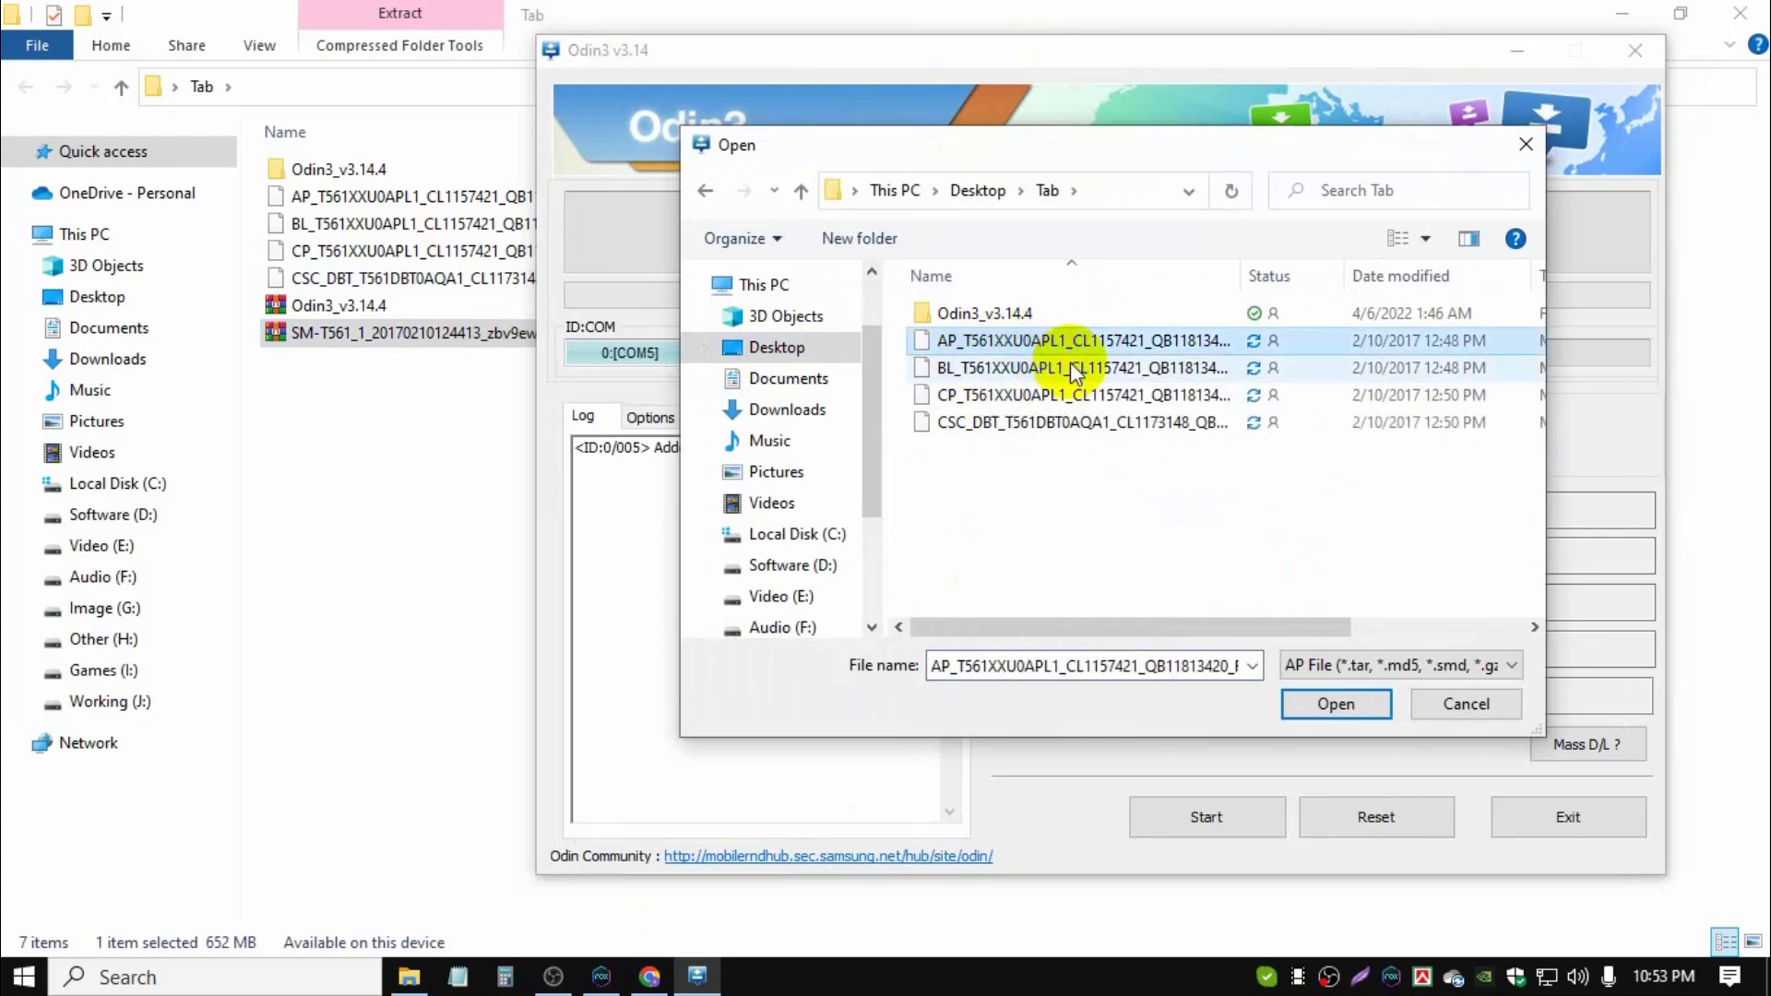
{"action": "left_click", "coordinate": [1335, 704]}
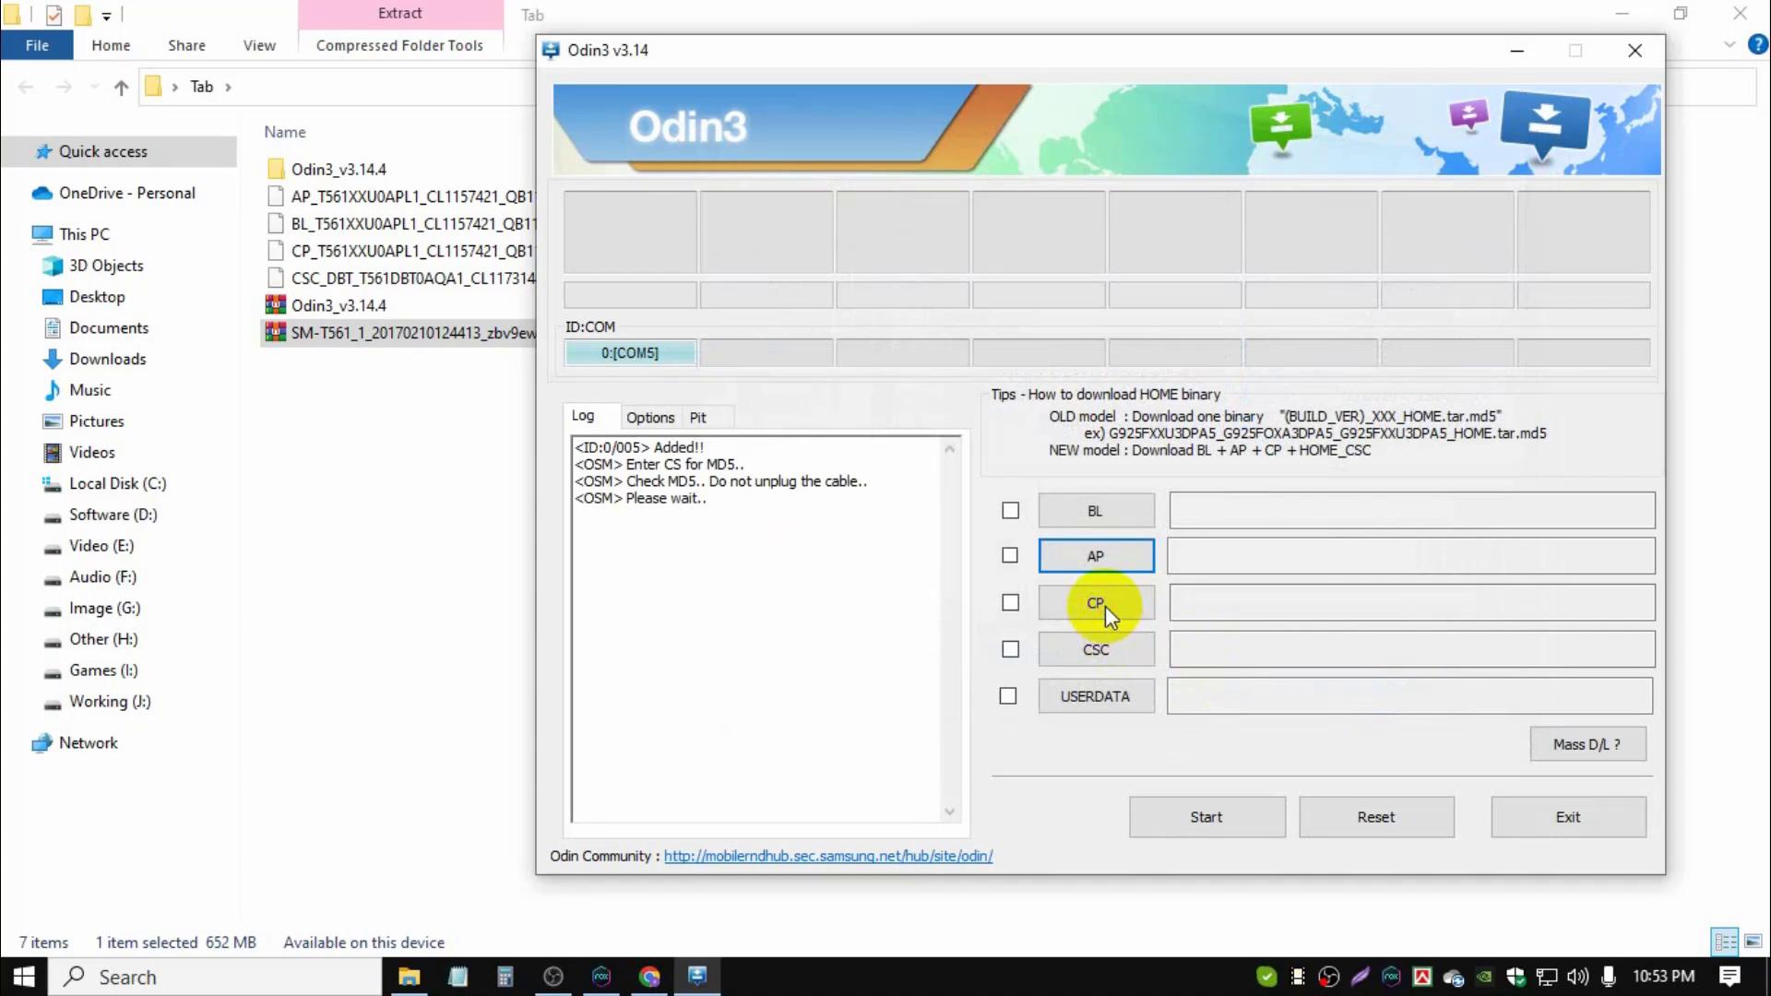
{"action": "left_click", "coordinate": [1095, 602]}
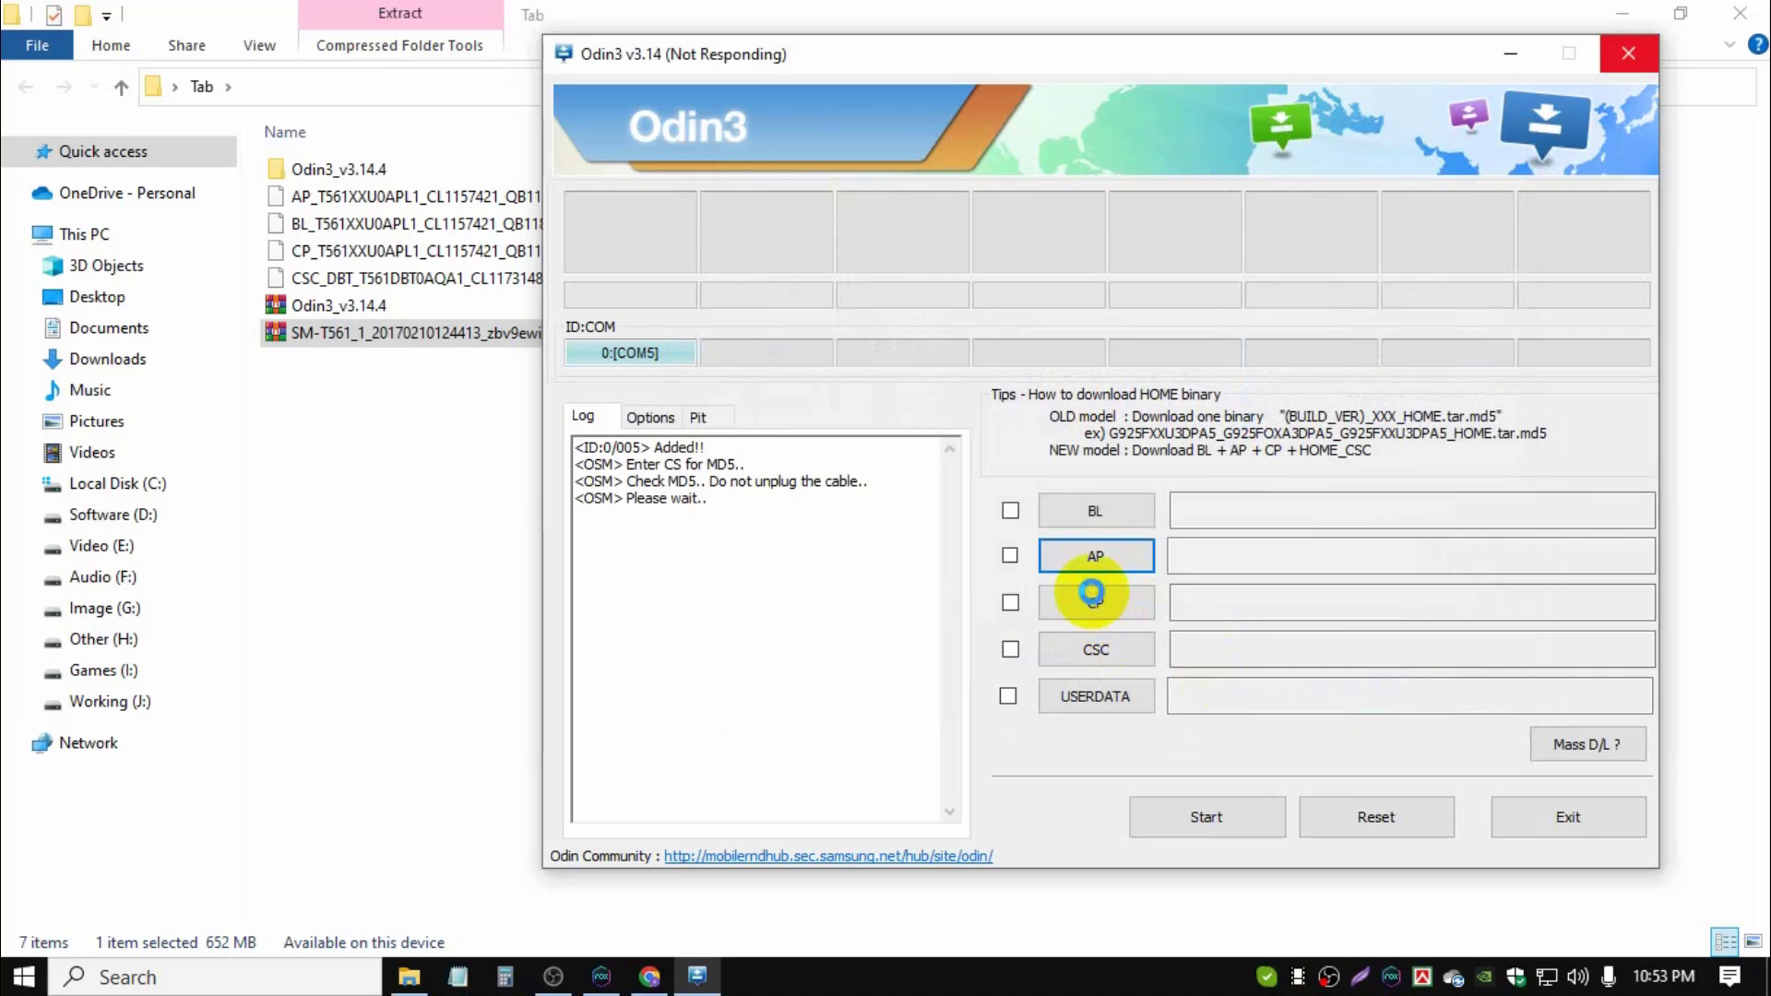
{"action": "mouse_move", "coordinate": [1093, 510]}
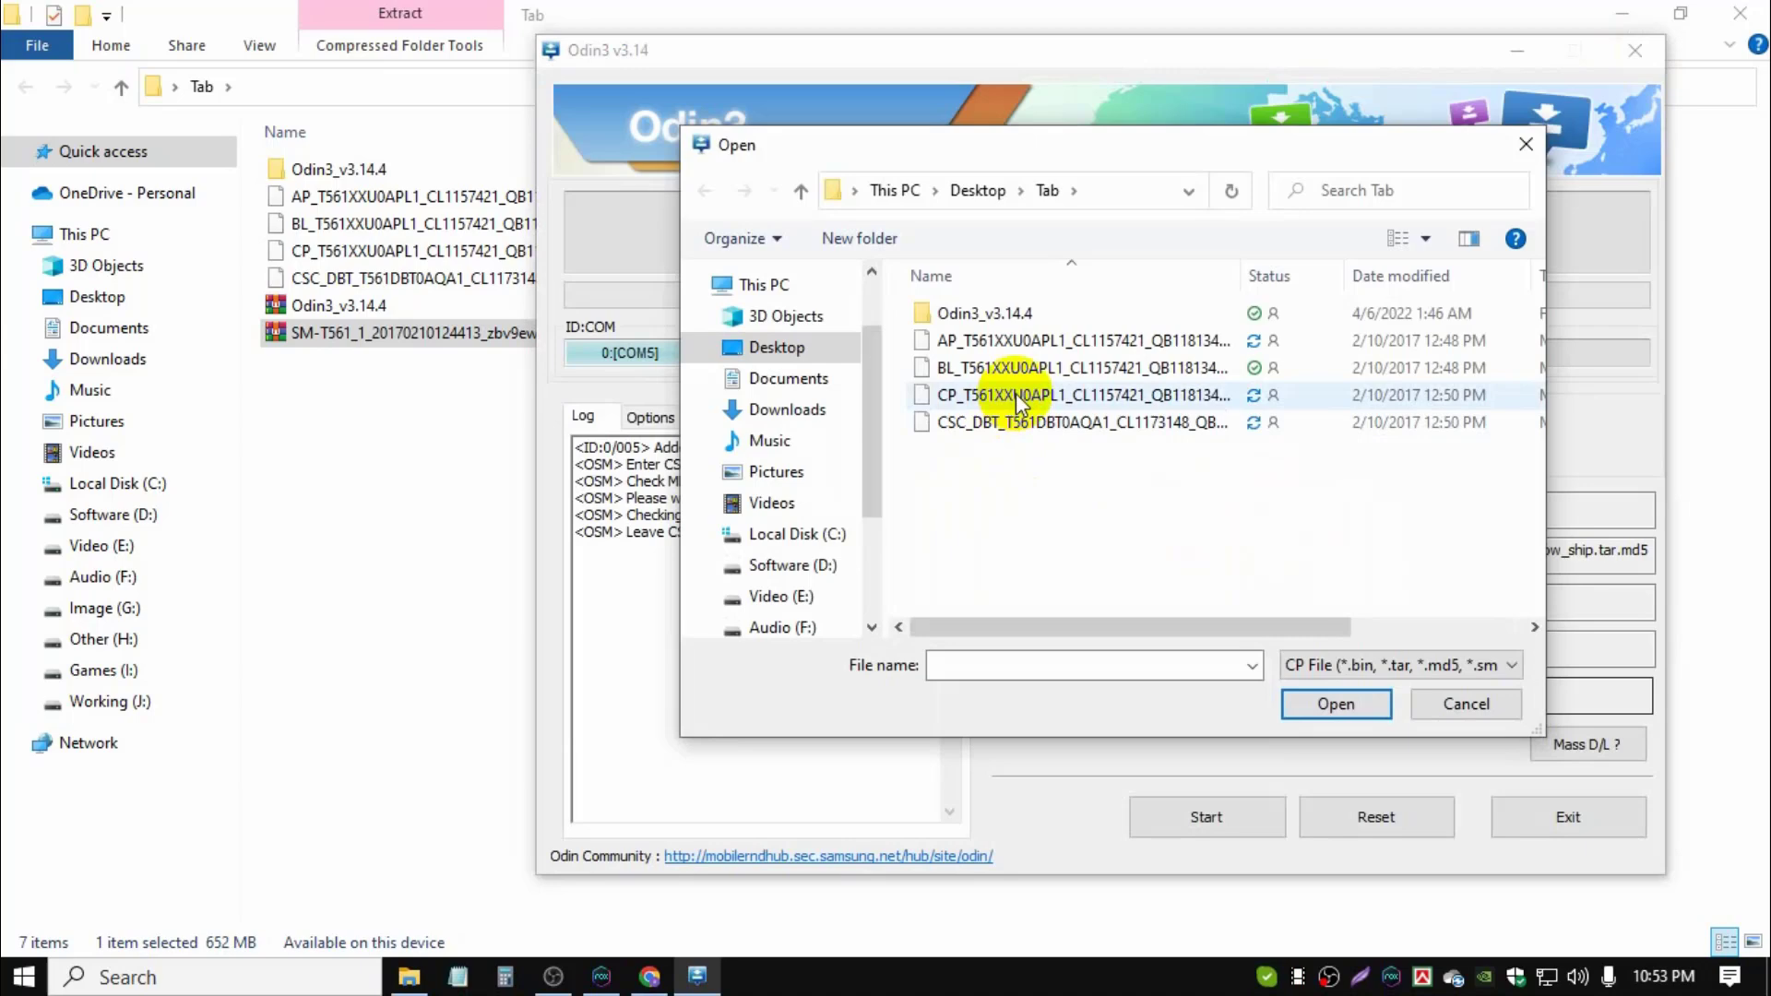
- Load the CP firmware file, then the CSC .md5 file into the CSC slot
{"action": "left_click", "coordinate": [1334, 704]}
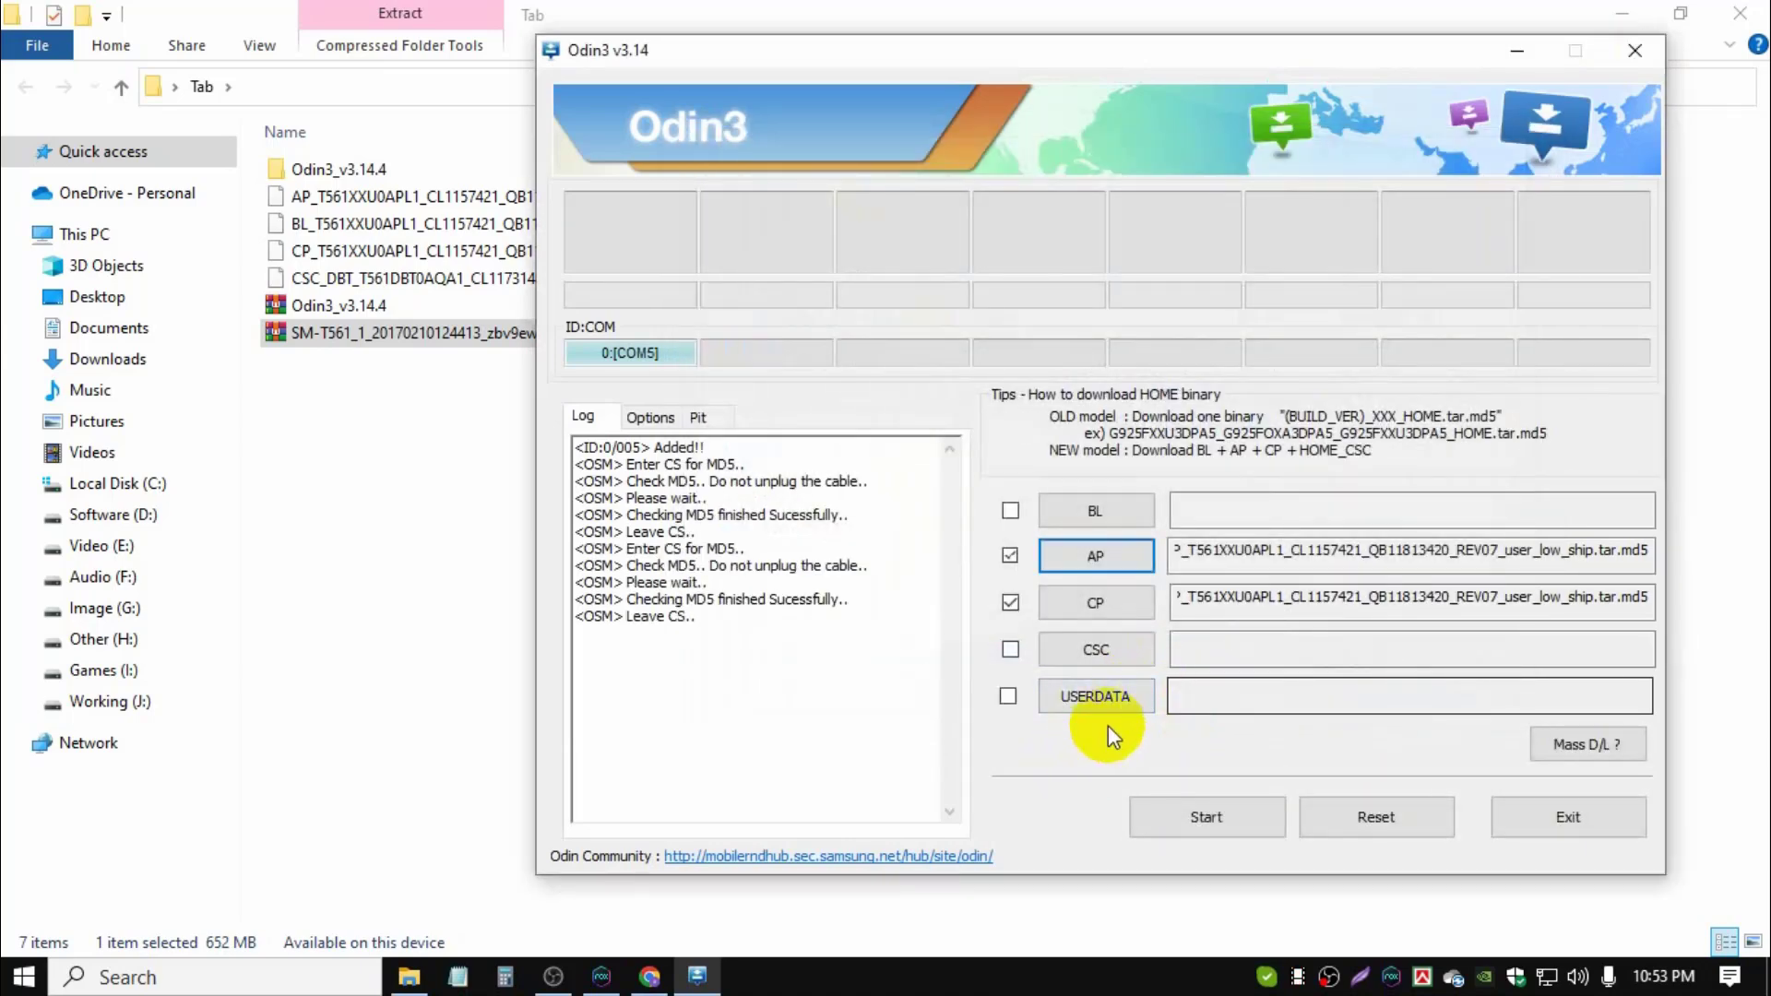
{"action": "mouse_move", "coordinate": [1096, 696]}
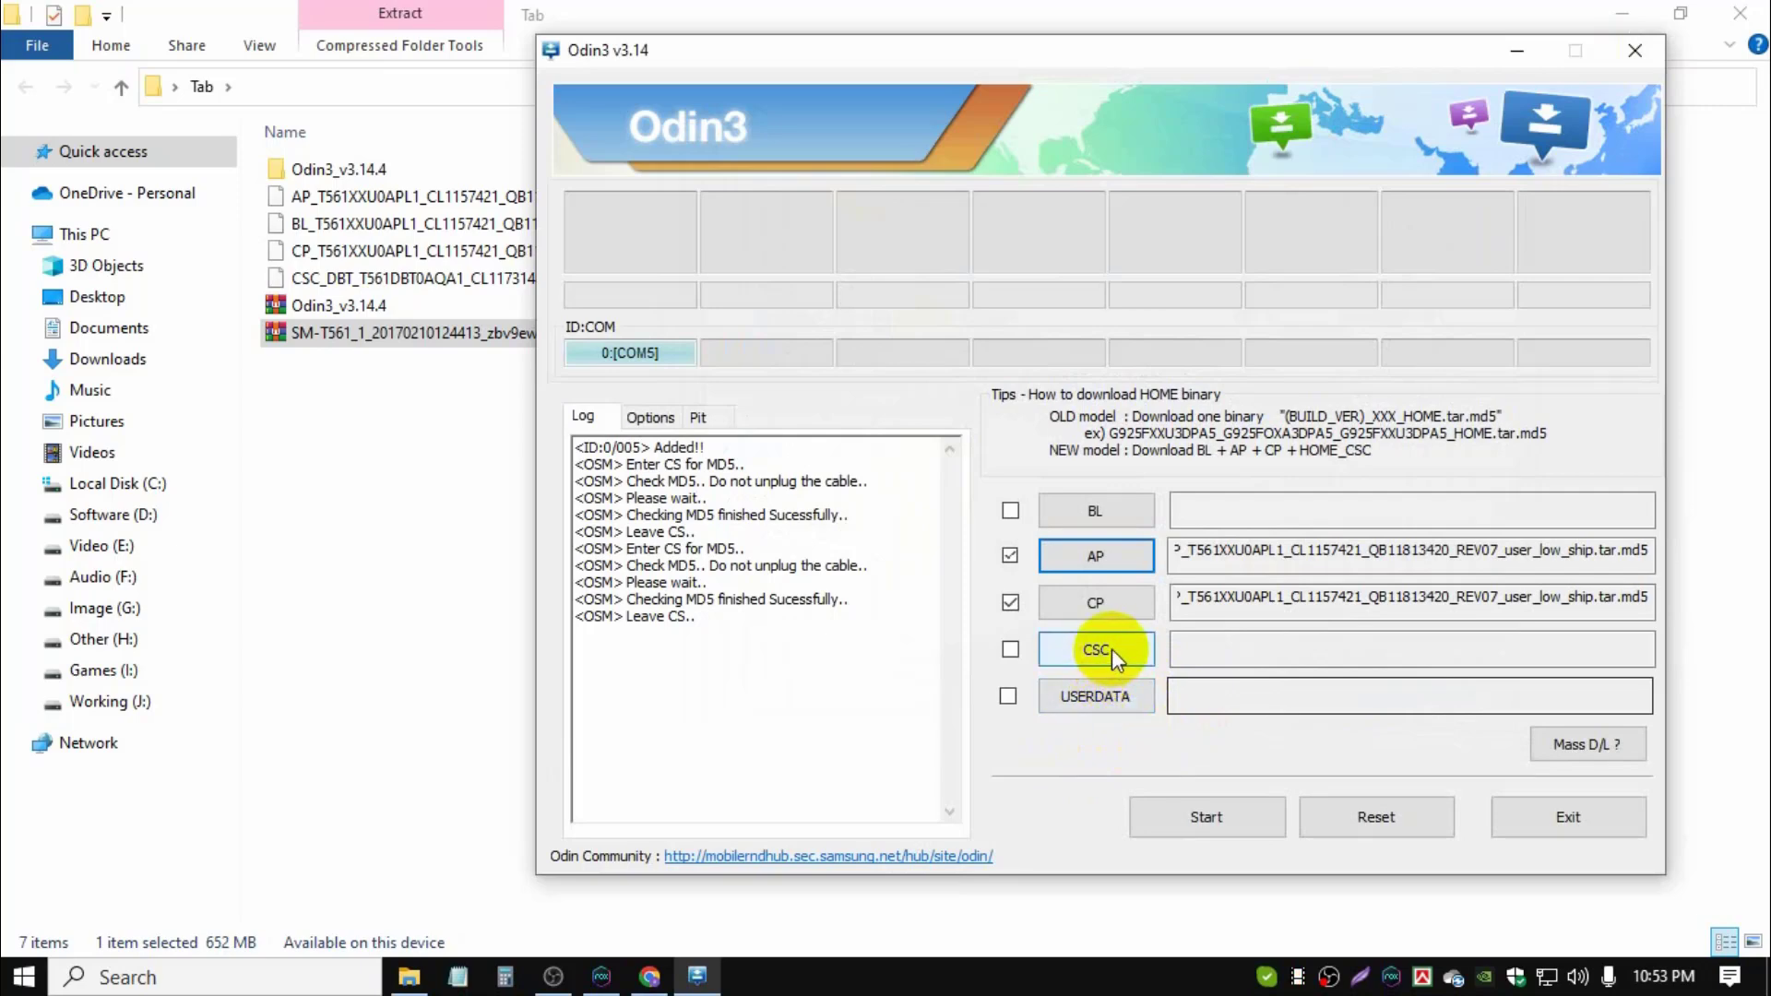
{"action": "left_click", "coordinate": [1095, 648]}
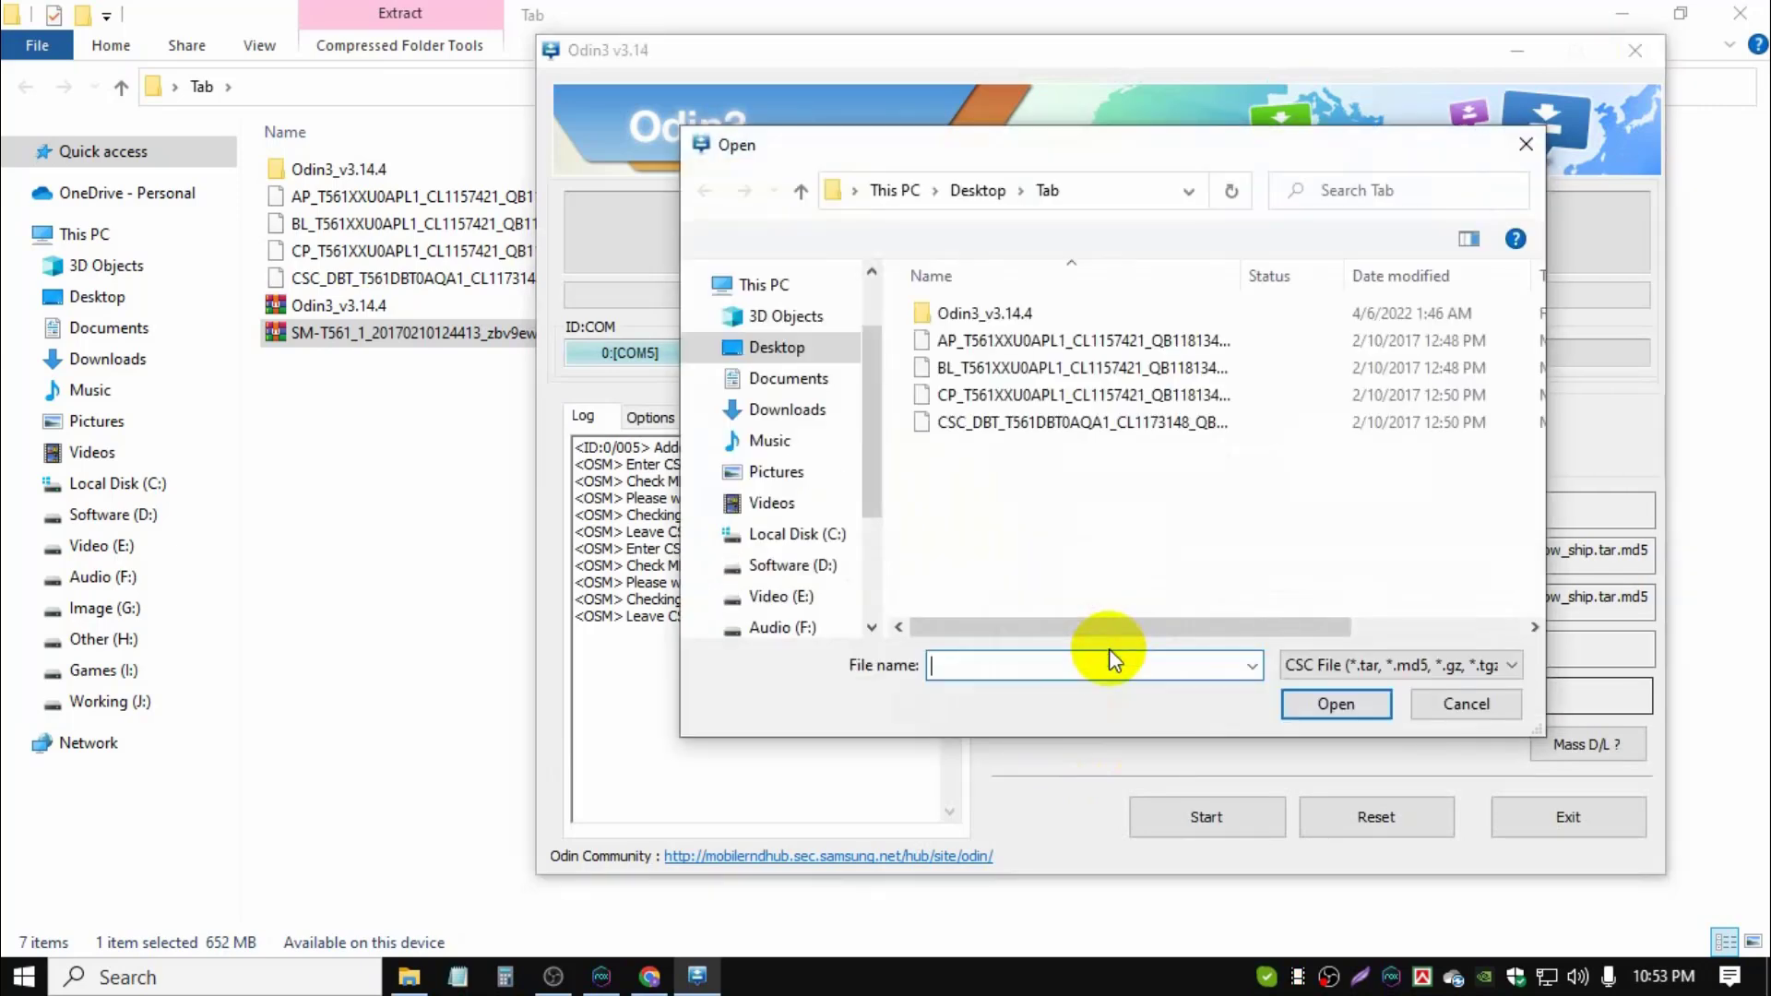
{"action": "left_click", "coordinate": [1080, 421]}
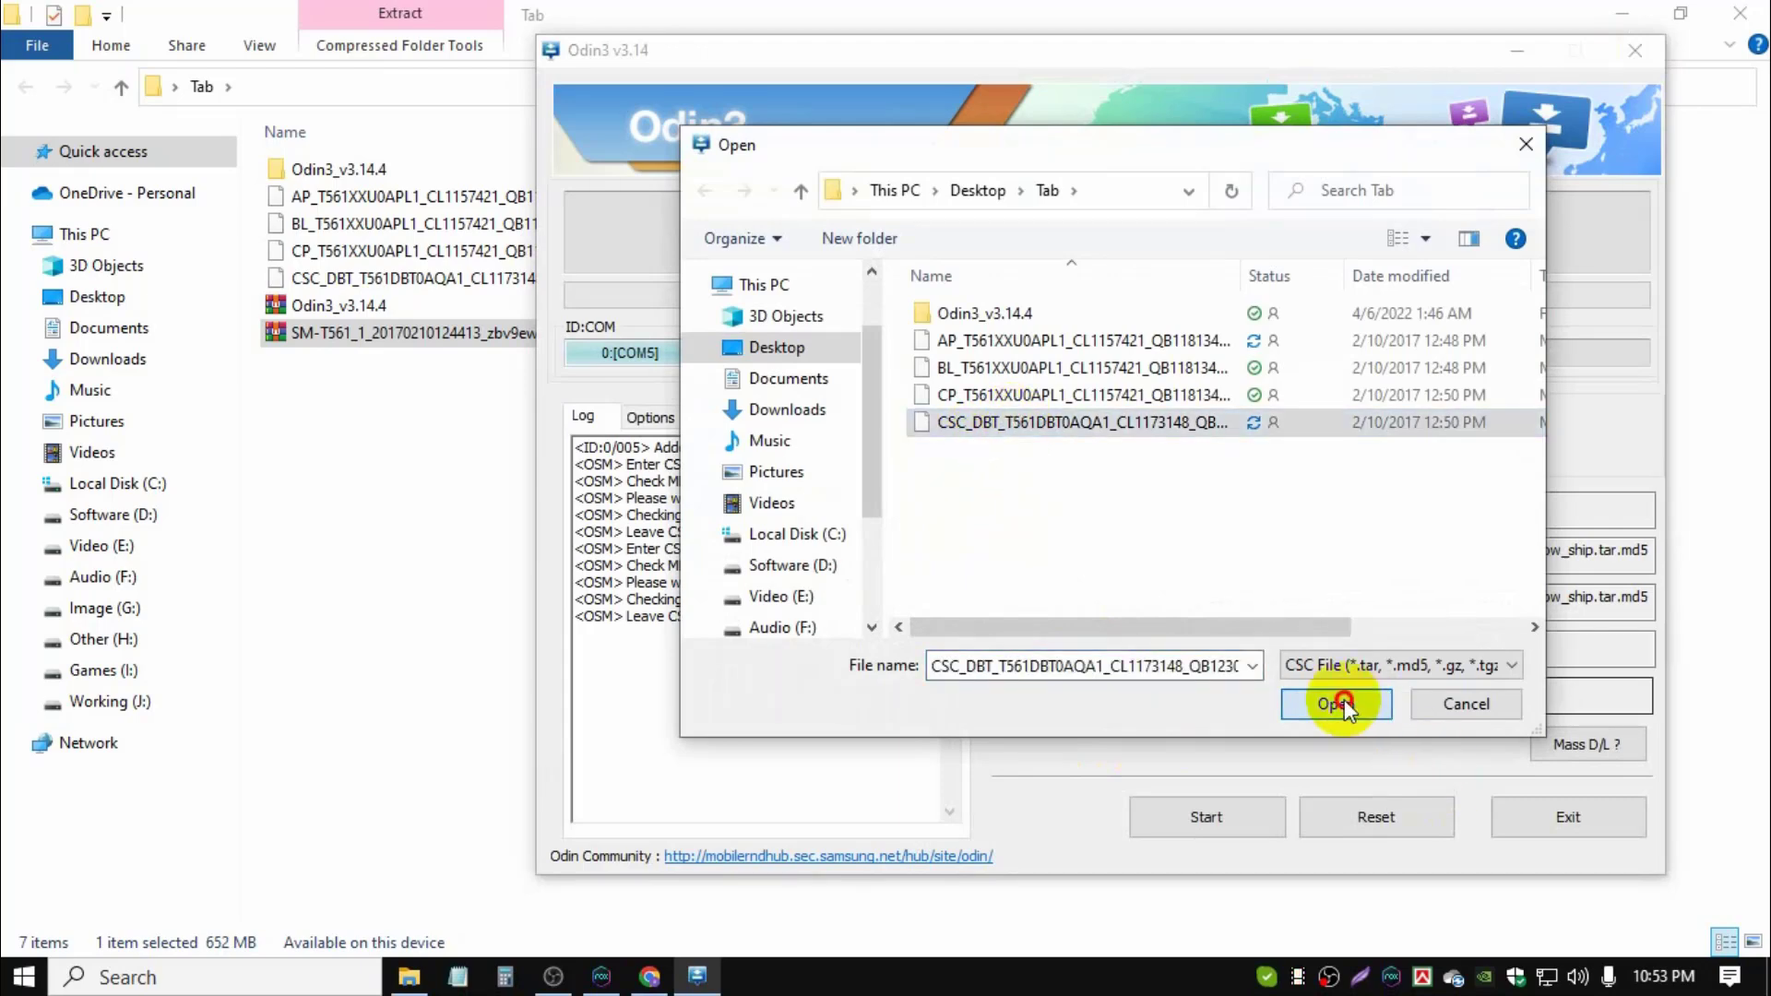
{"action": "left_click", "coordinate": [1337, 704]}
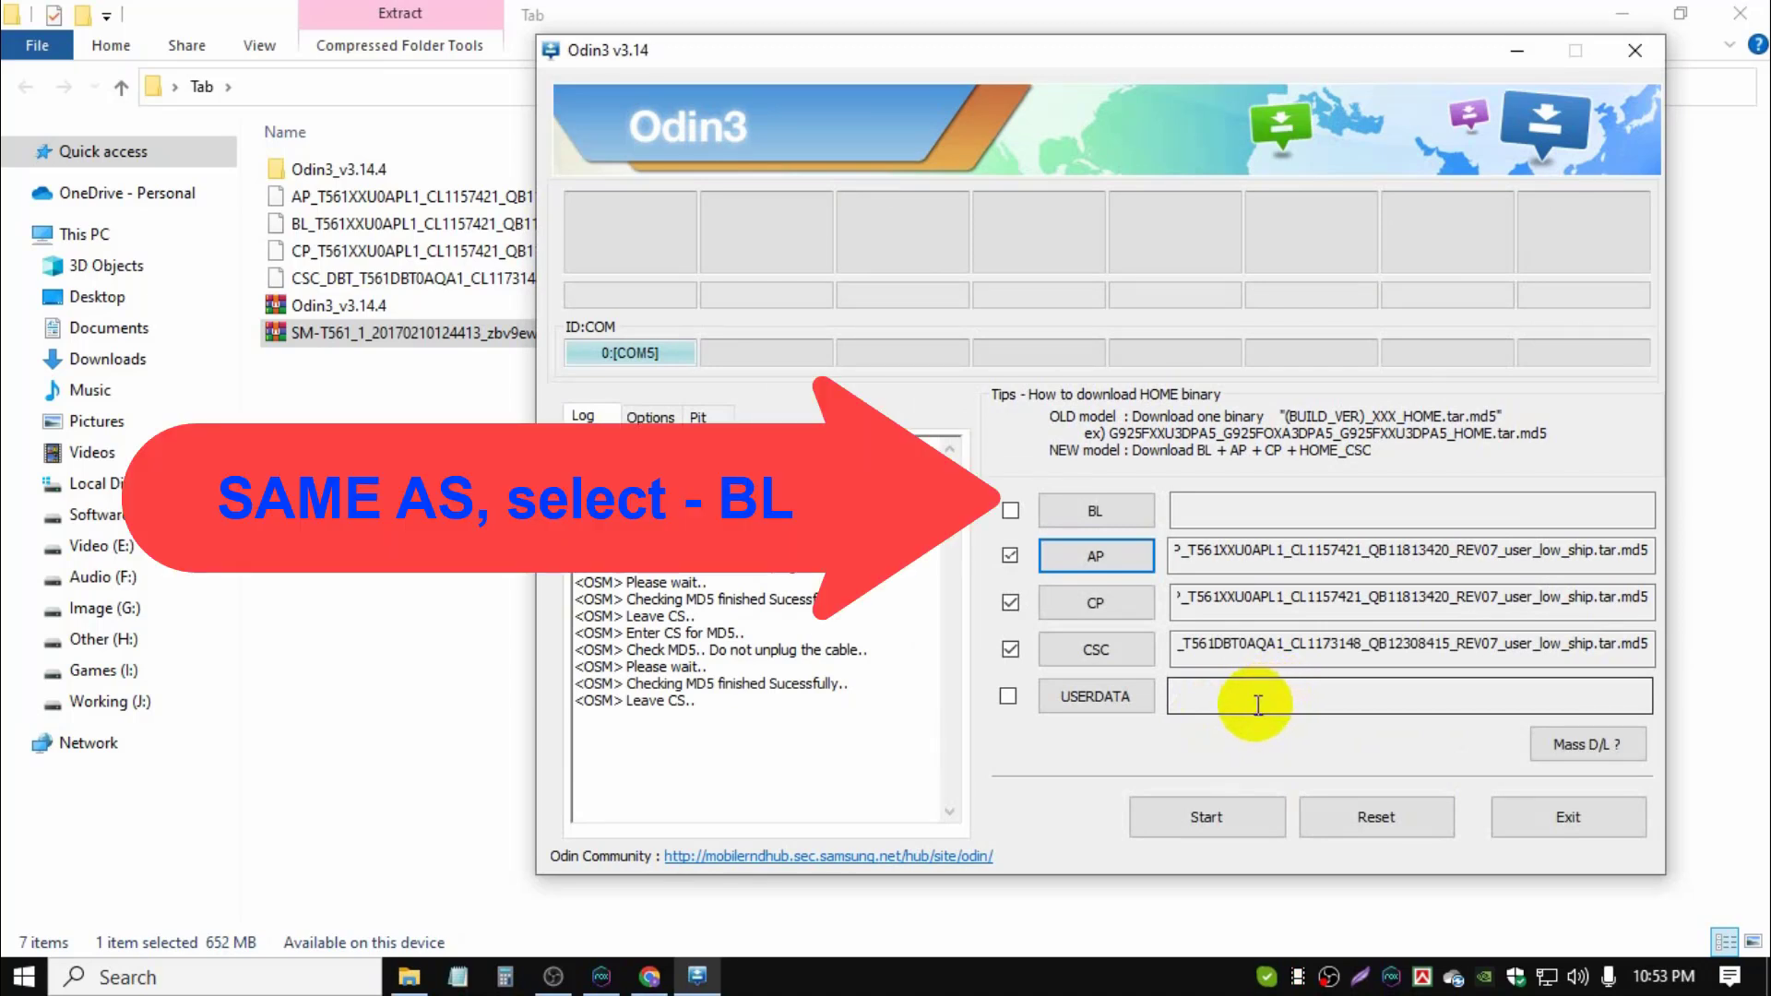
{"action": "mouse_move", "coordinate": [1205, 816]}
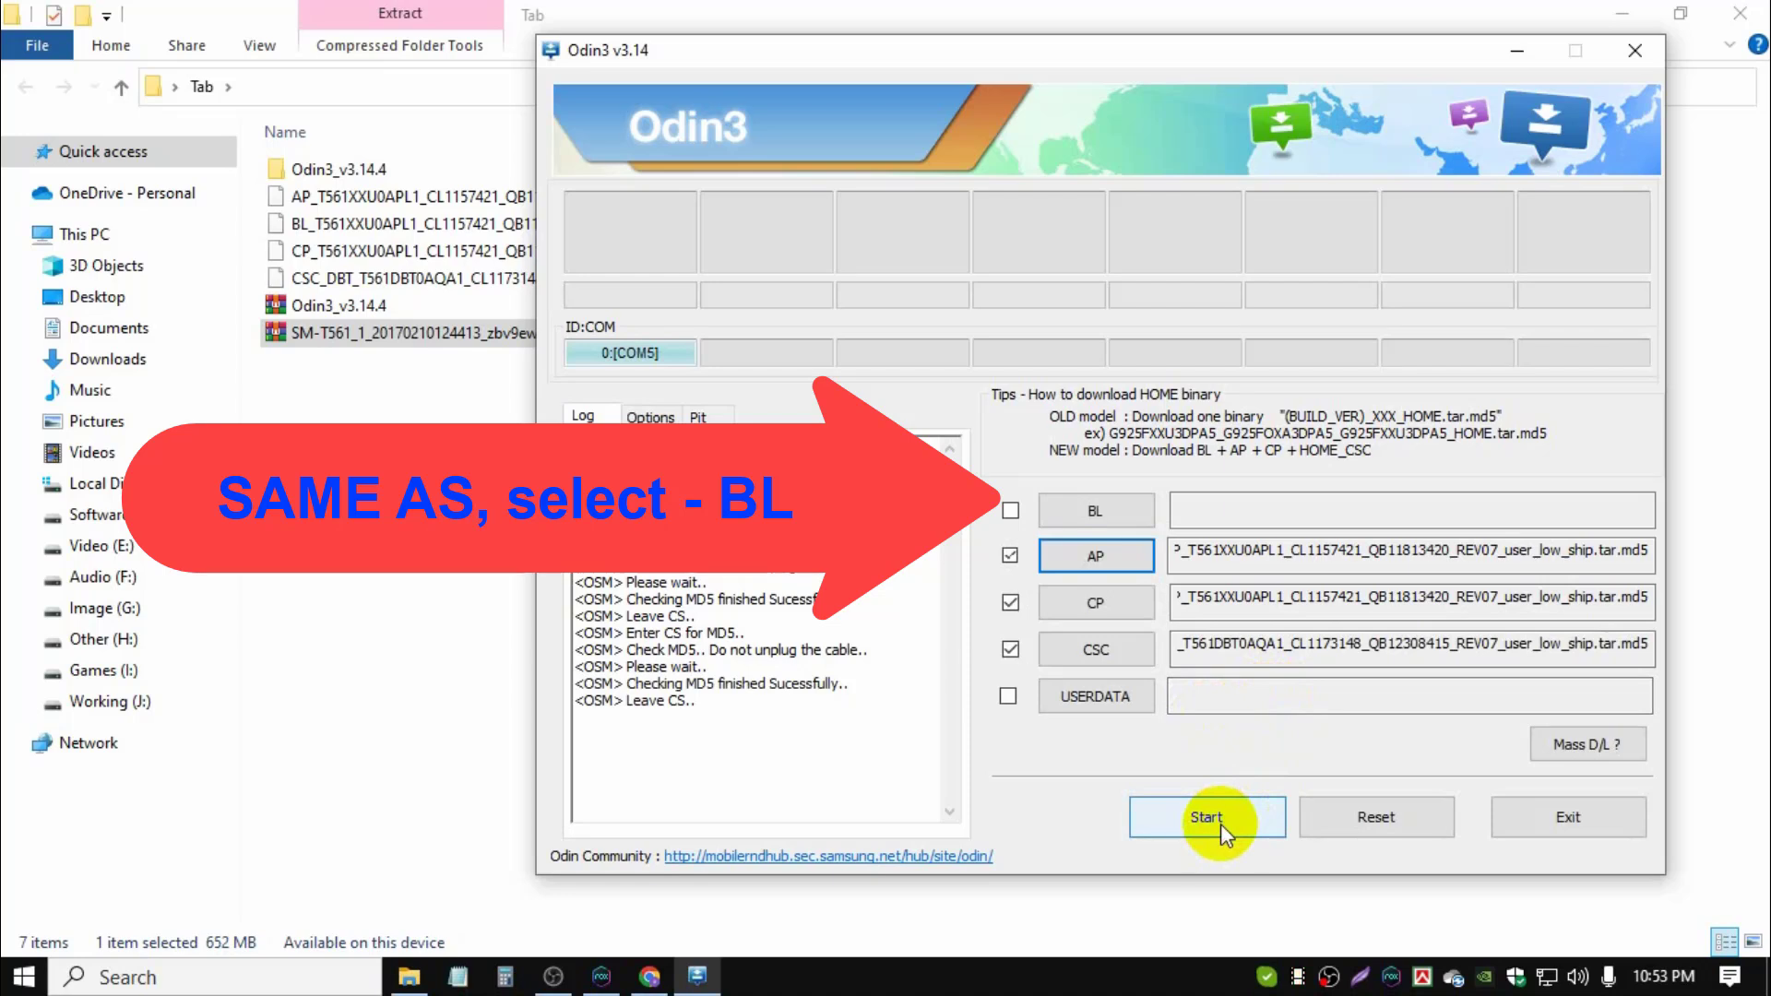
- Start flashing the loaded AP, CP and CSC firmware to the SM-T561 tablet
{"action": "left_click", "coordinate": [1205, 816]}
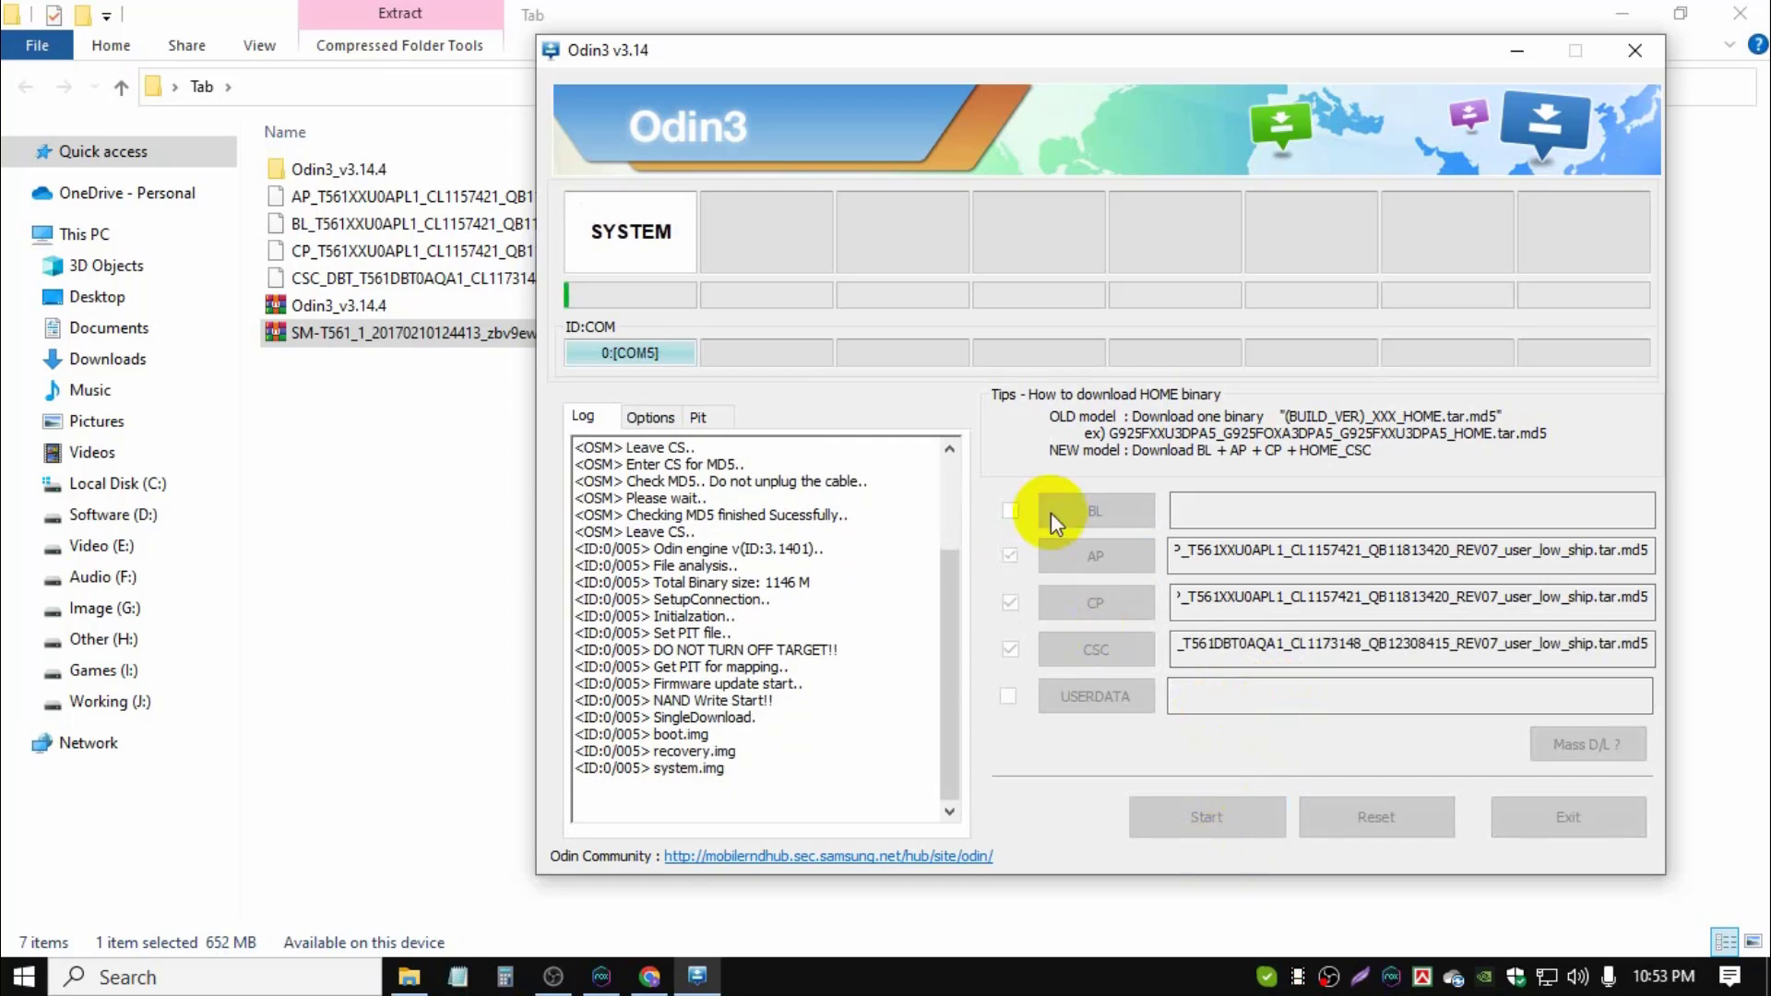
{"action": "mouse_move", "coordinate": [599, 257]}
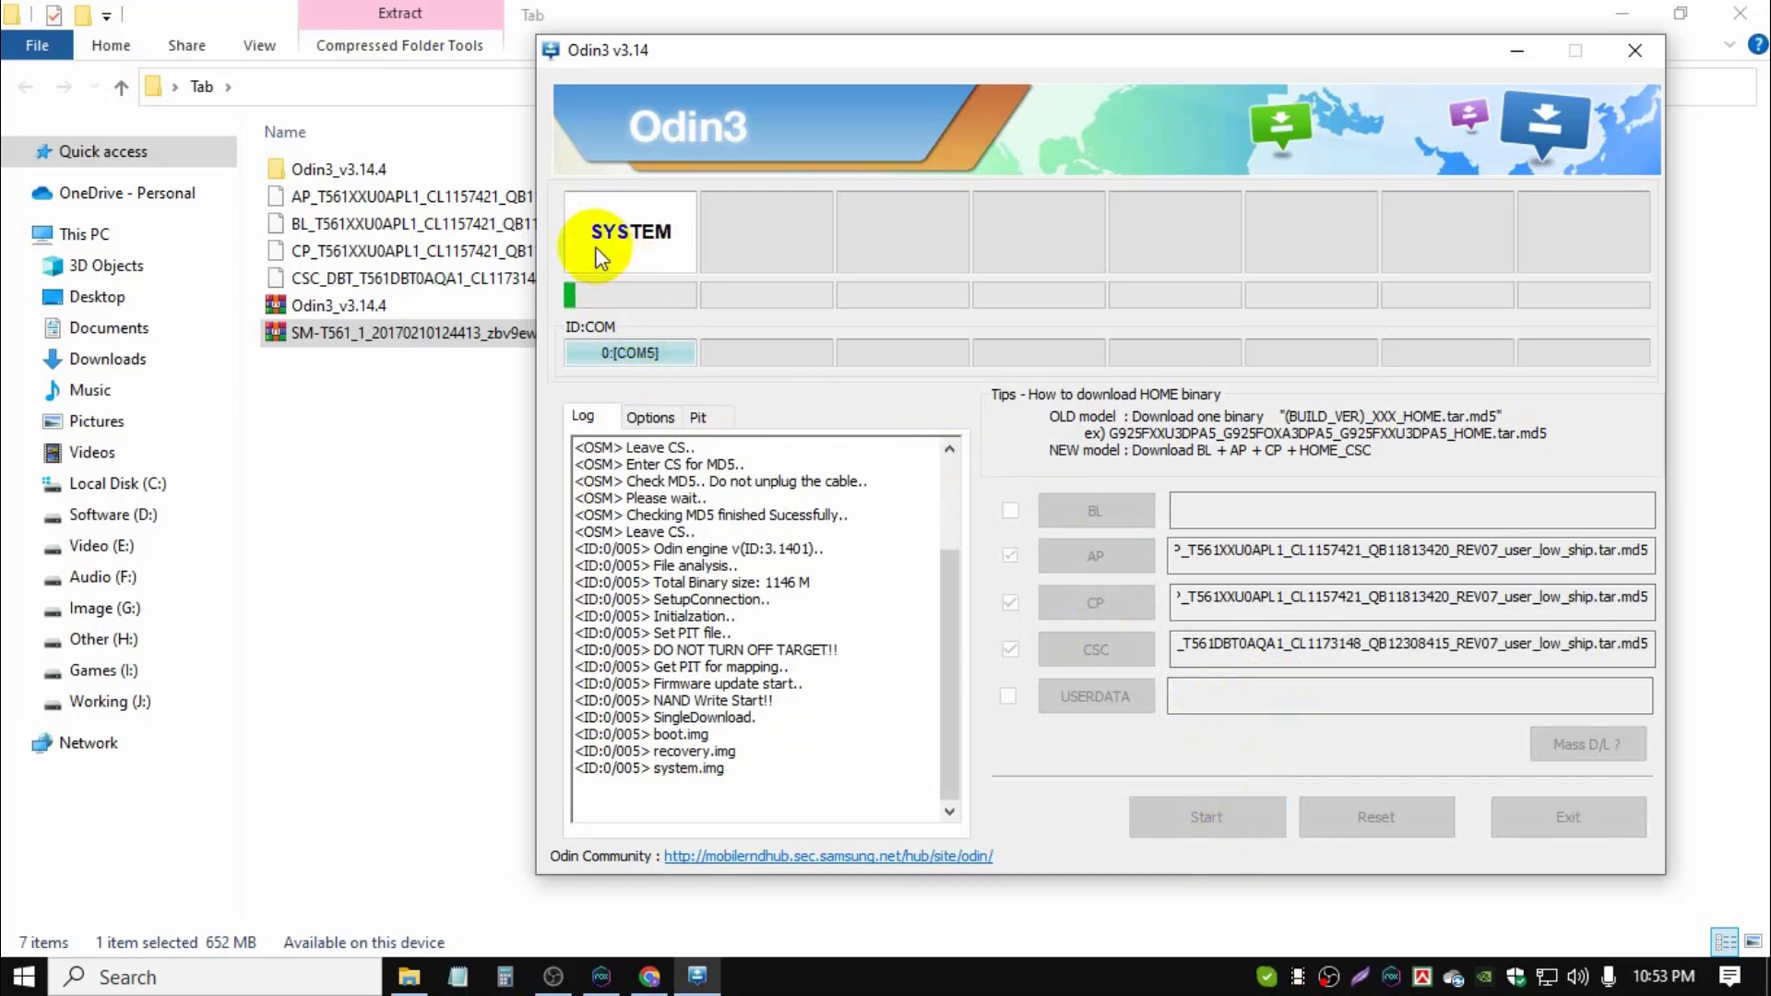
{"action": "mouse_move", "coordinate": [704, 292]}
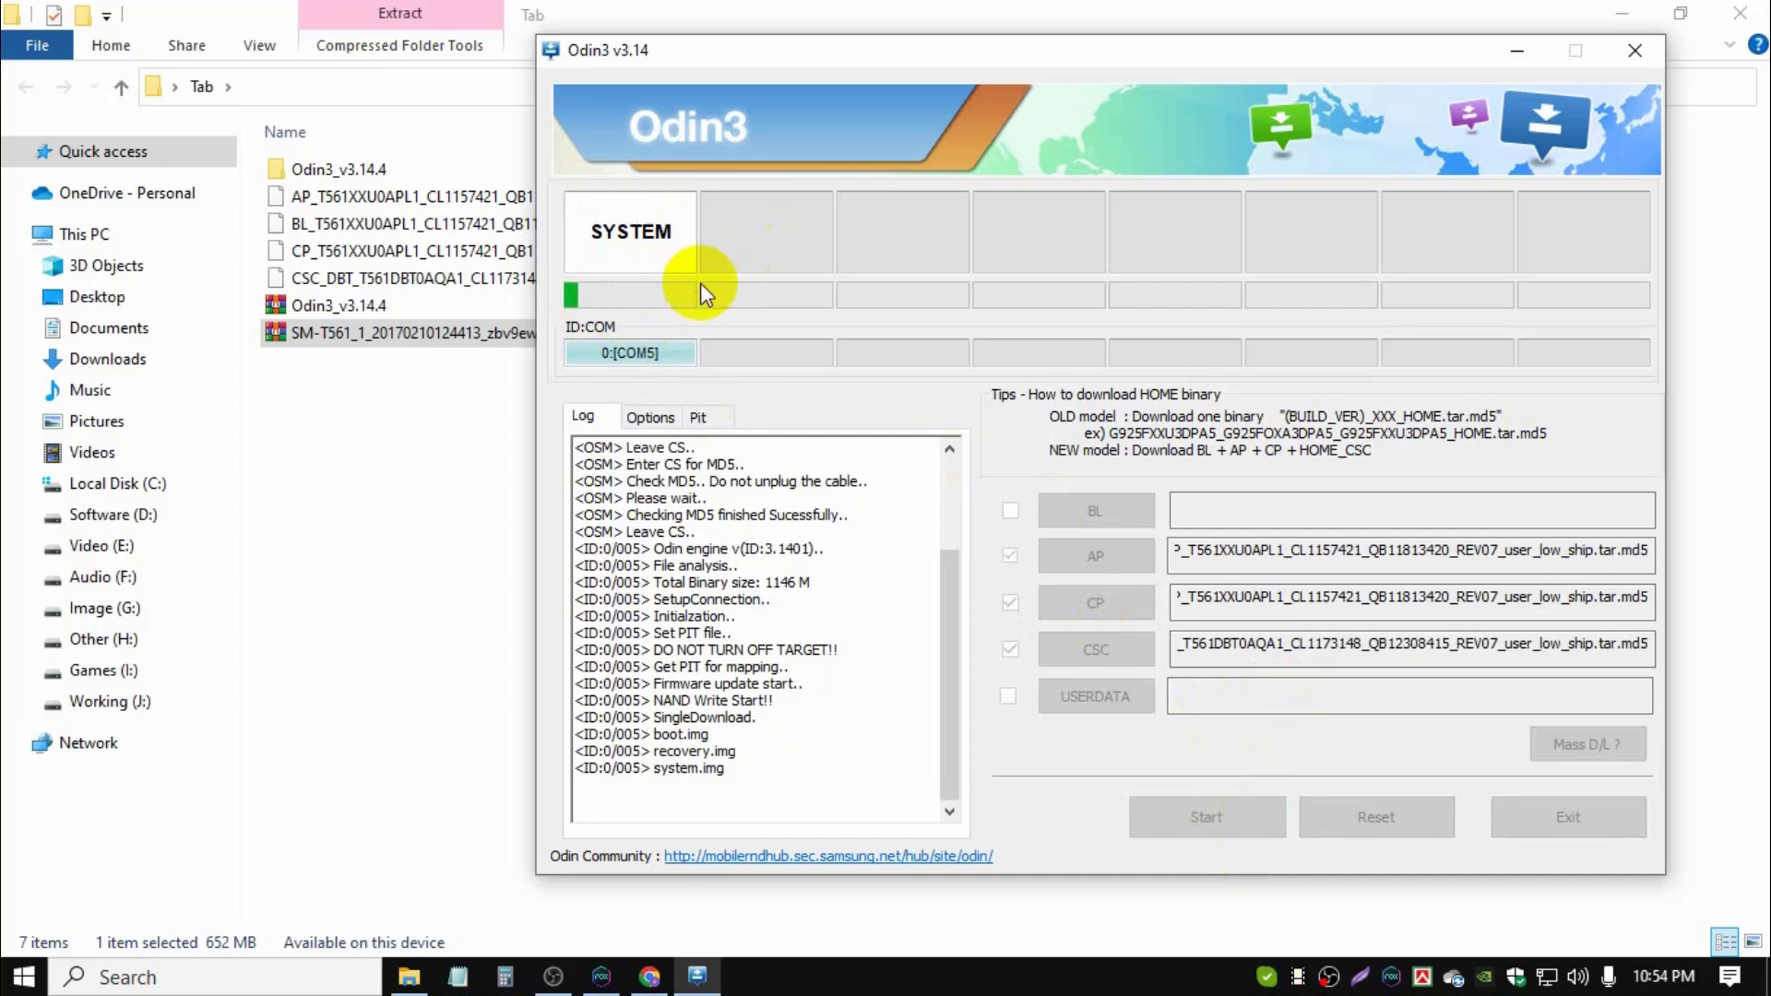
{"action": "mouse_move", "coordinate": [628, 311]}
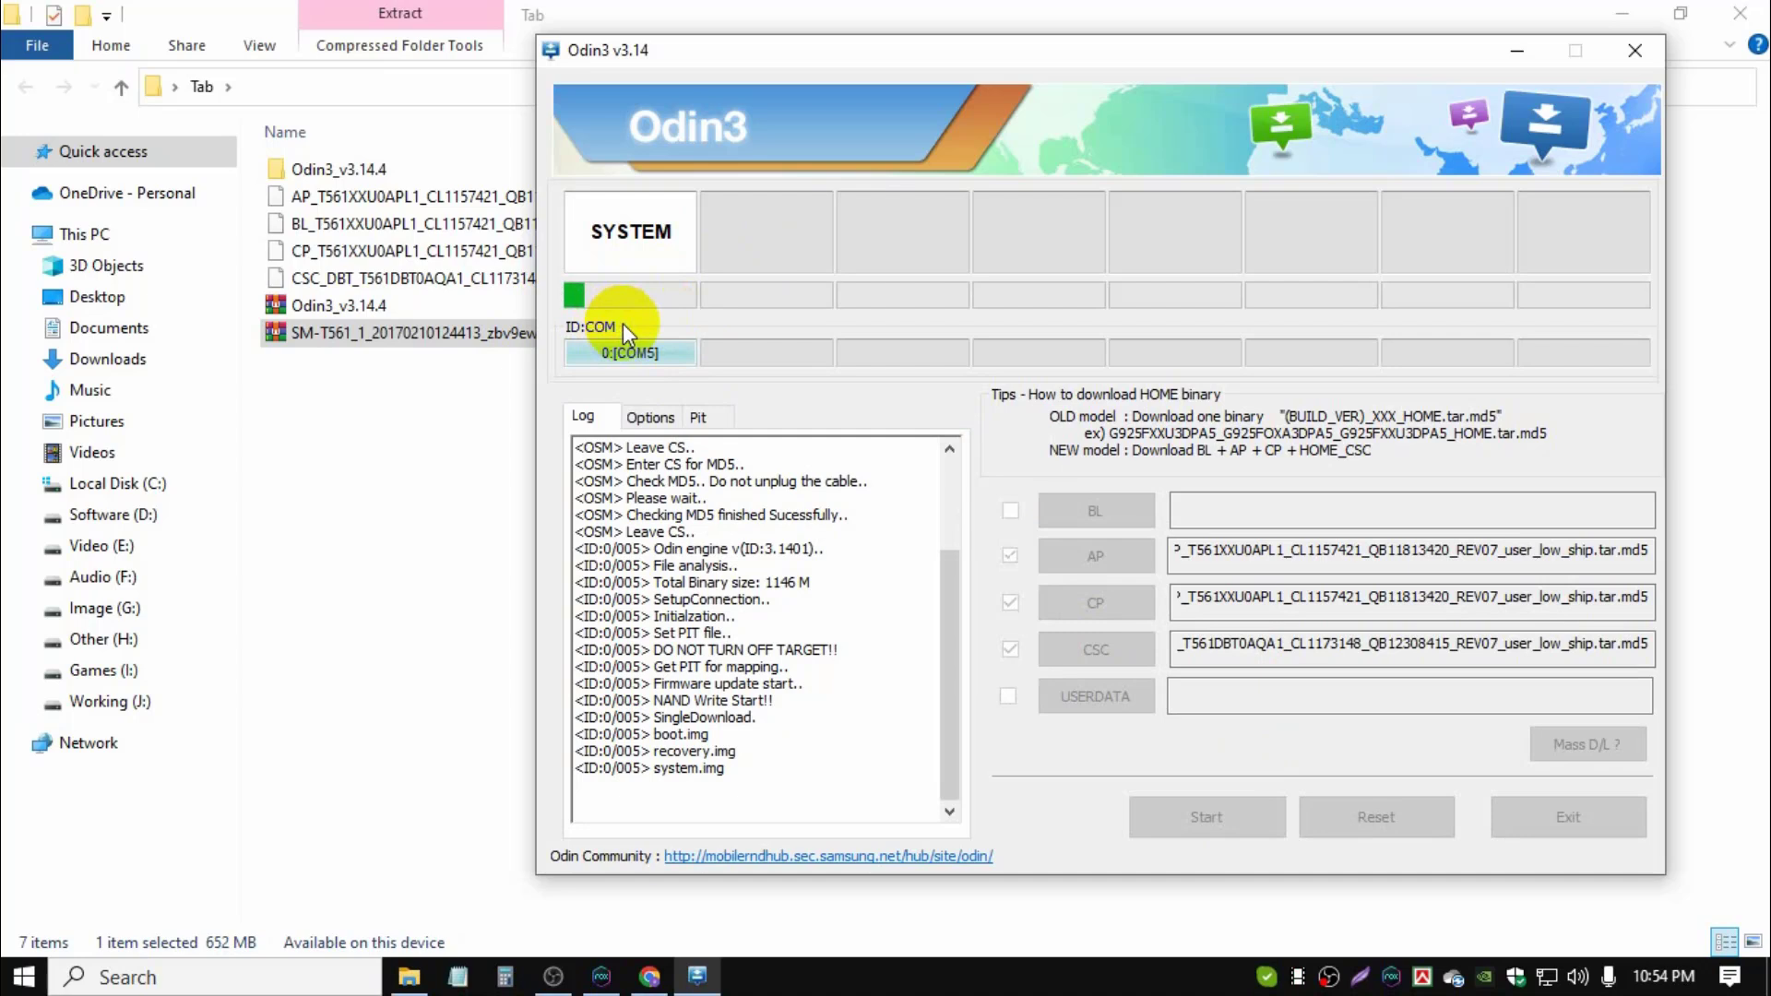
{"action": "mouse_move", "coordinate": [790, 562]}
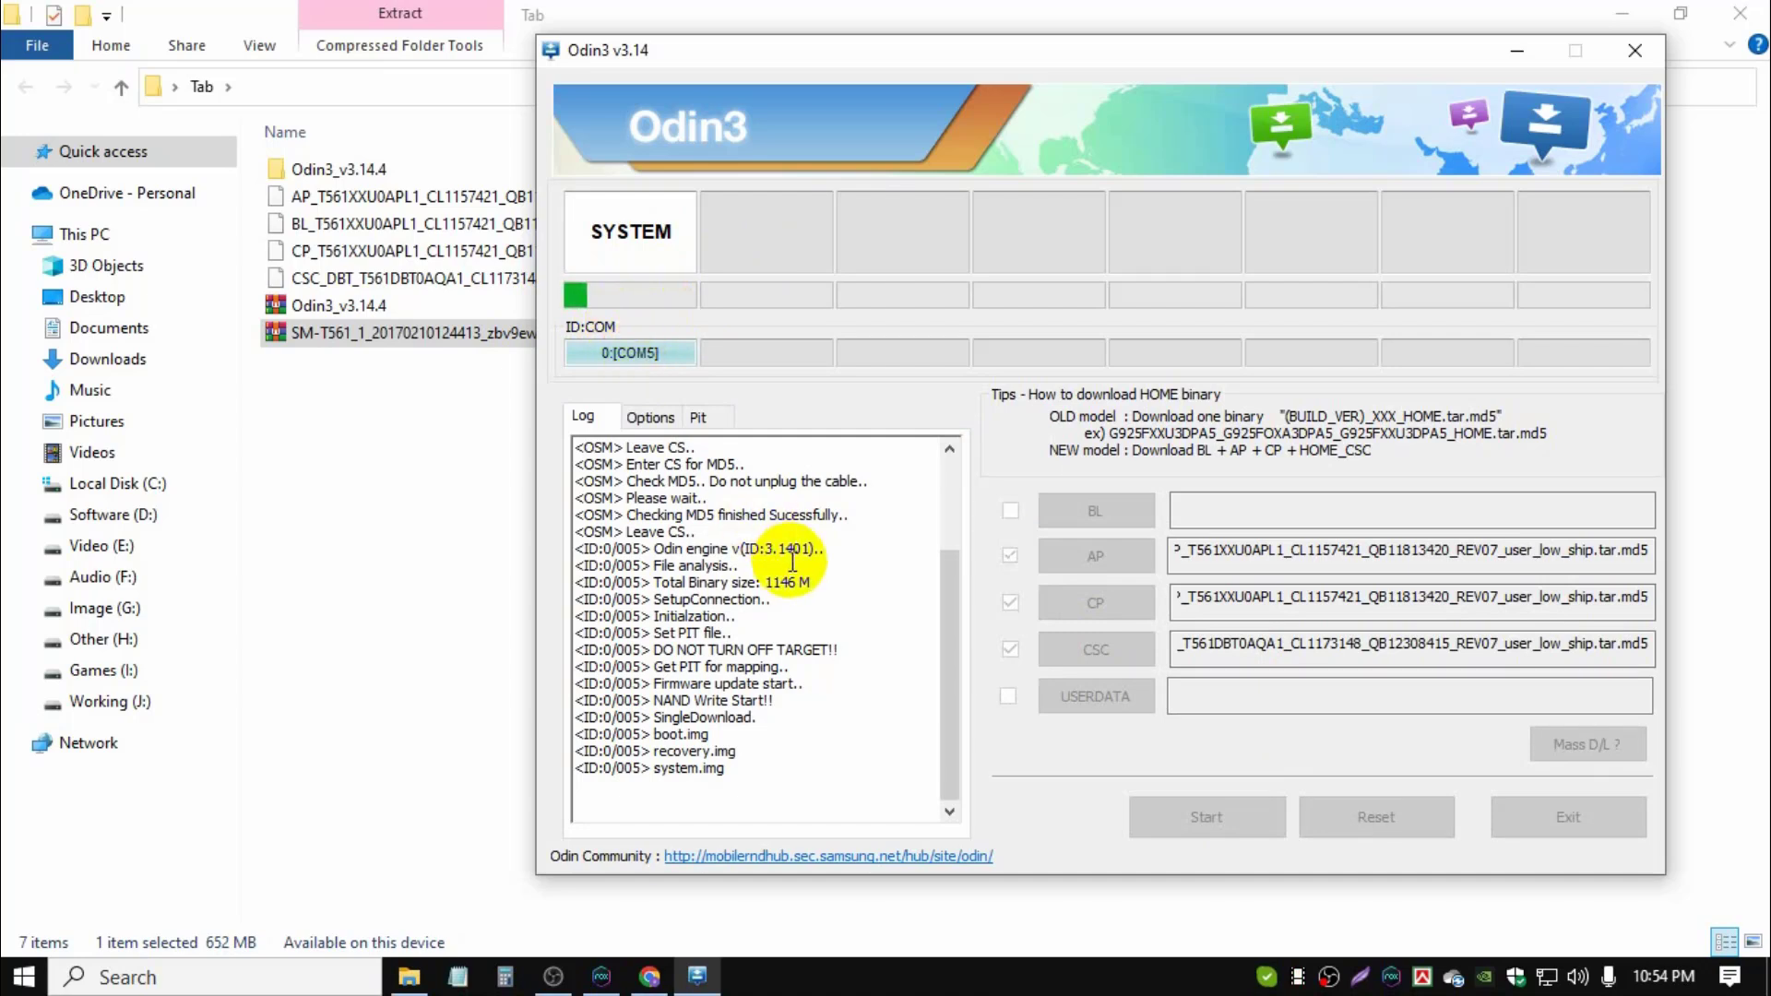